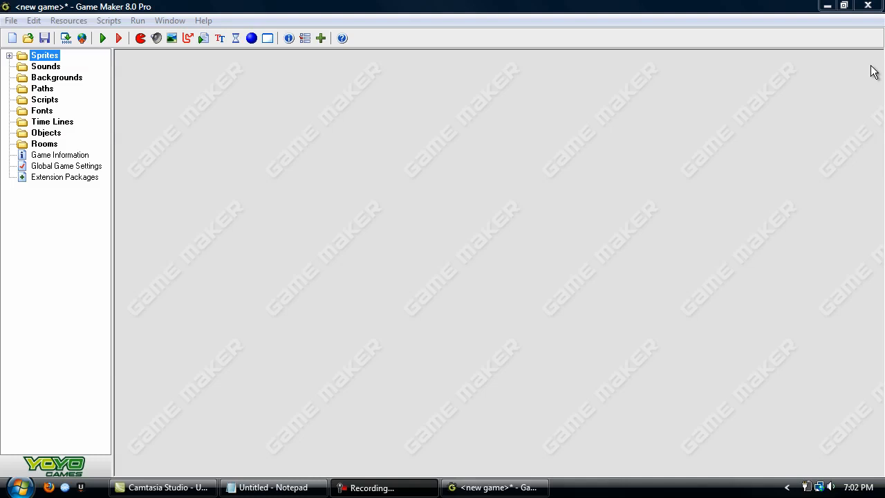
{"action": "mouse_move", "coordinate": [819, 68]}
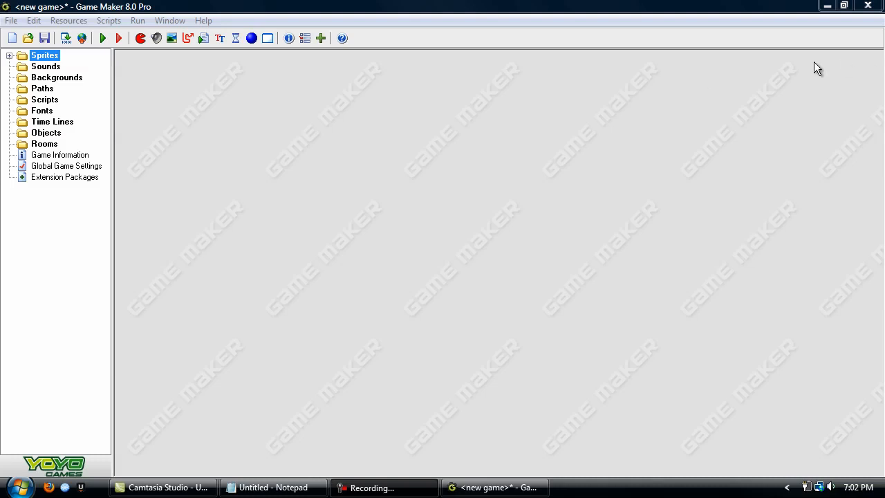
{"action": "mouse_move", "coordinate": [144, 72]}
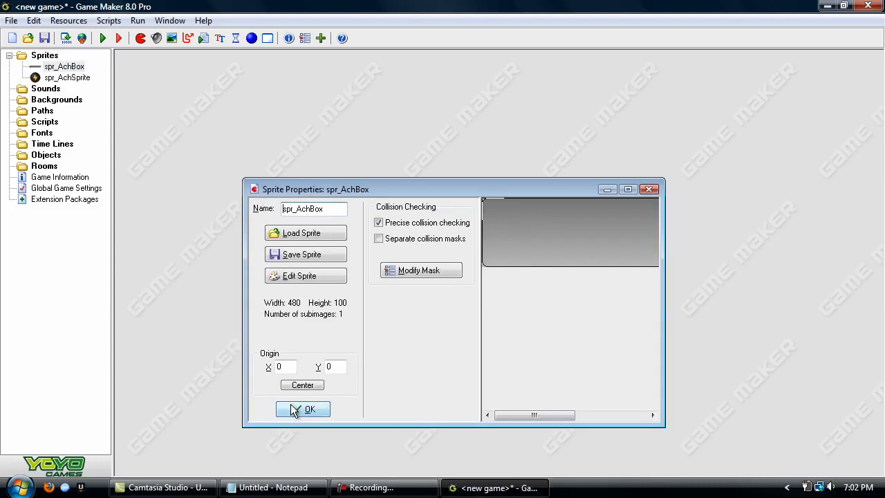
Confirm and close the spr_AchBox and spr_AchSprite property windows.
{"action": "left_click", "coordinate": [301, 409]}
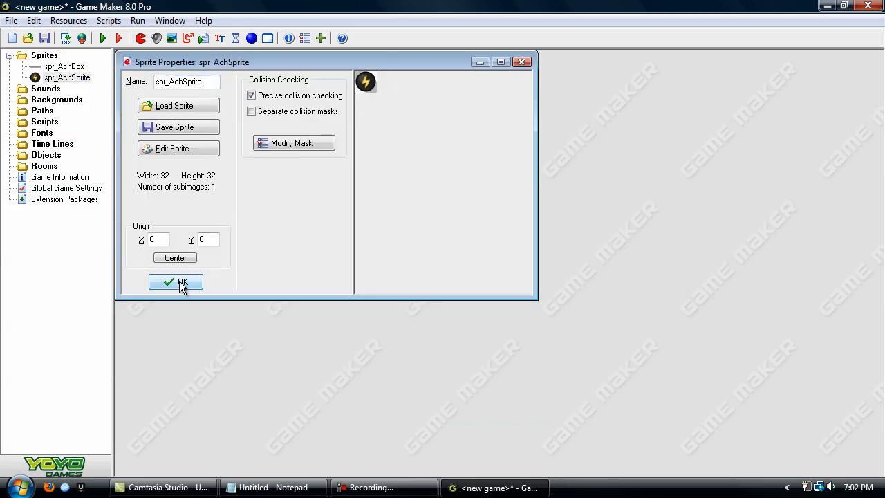
{"action": "left_click", "coordinate": [175, 282]}
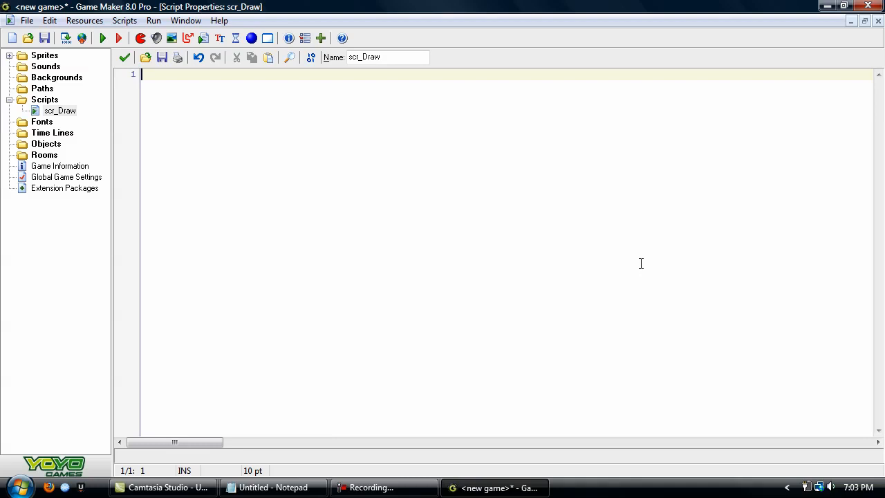
{"action": "type", "text": "text"}
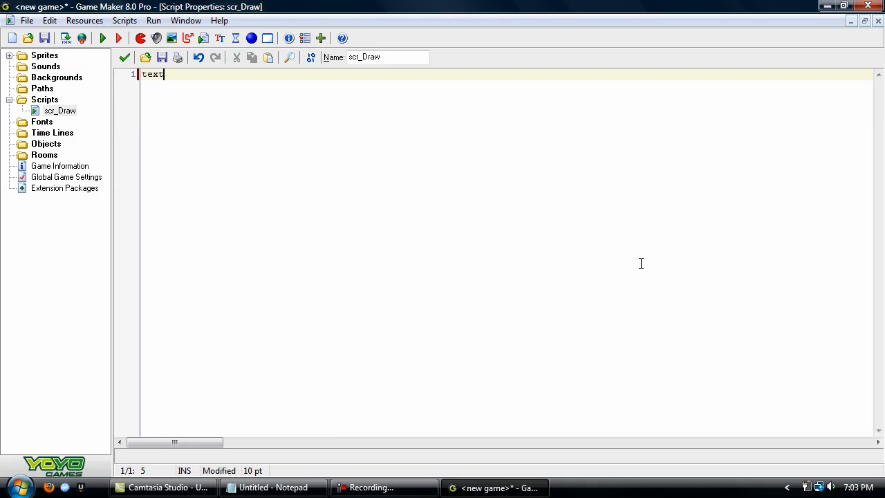
{"action": "type", "text": "_draw"}
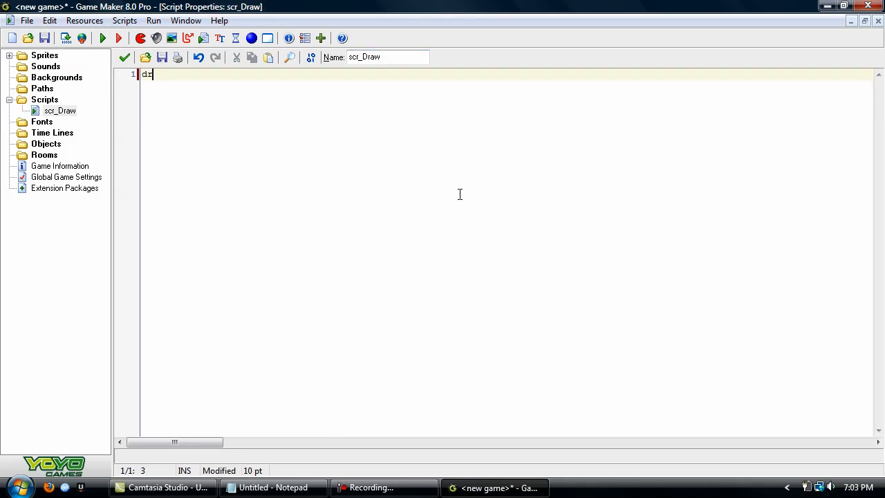
{"action": "type", "text": "draw_text("}
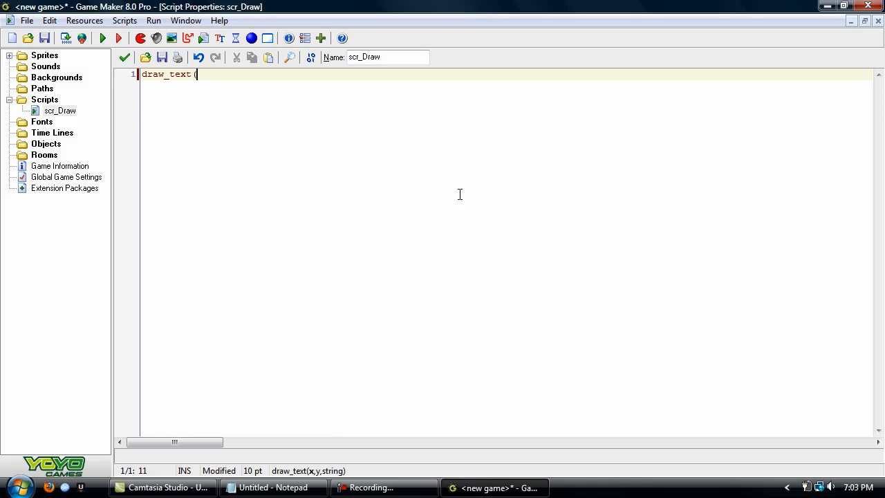
{"action": "type", "text": ")"}
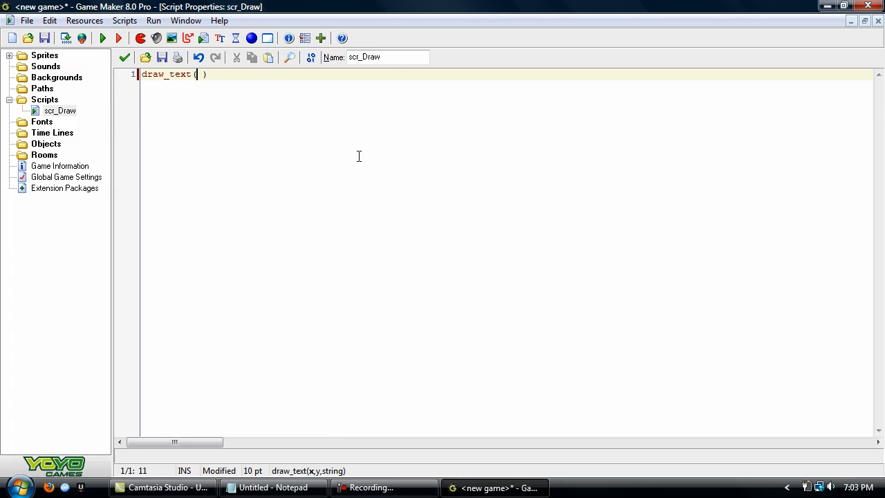
{"action": "type", "text": "0,"}
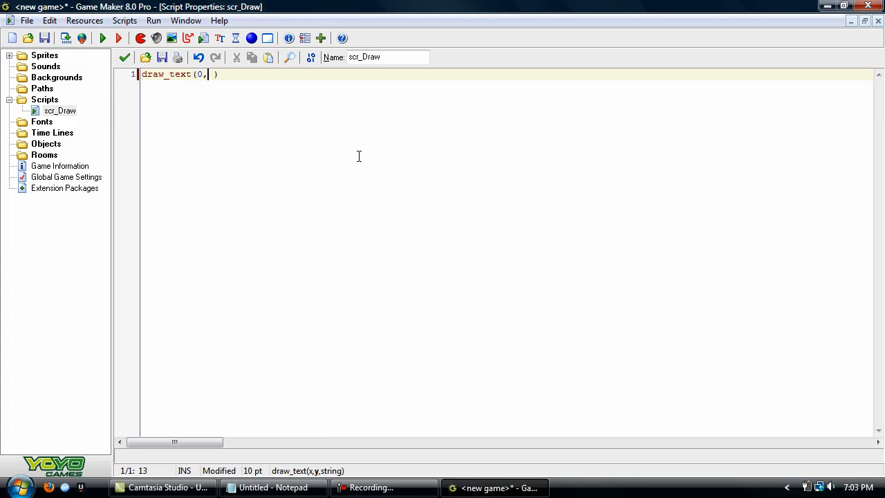
{"action": "type", "text": "0,\"Blah!"}
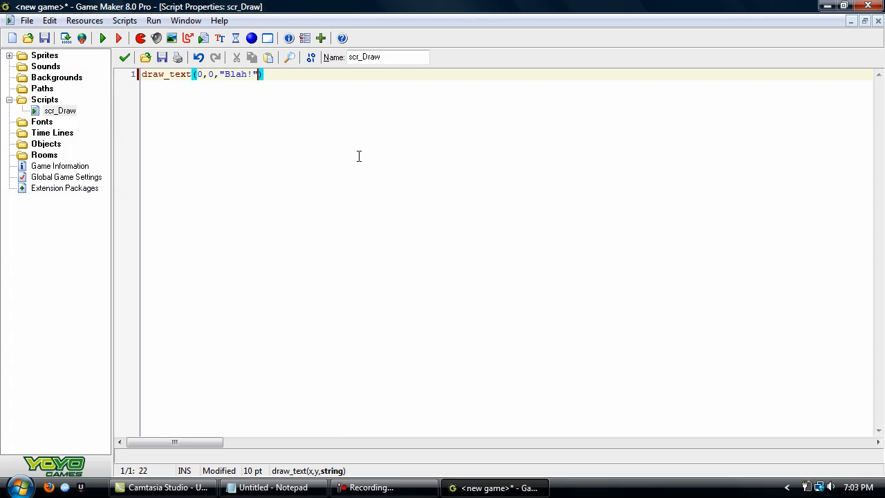
{"action": "left_click", "coordinate": [216, 74]}
{"action": "type", "text": "sp"}
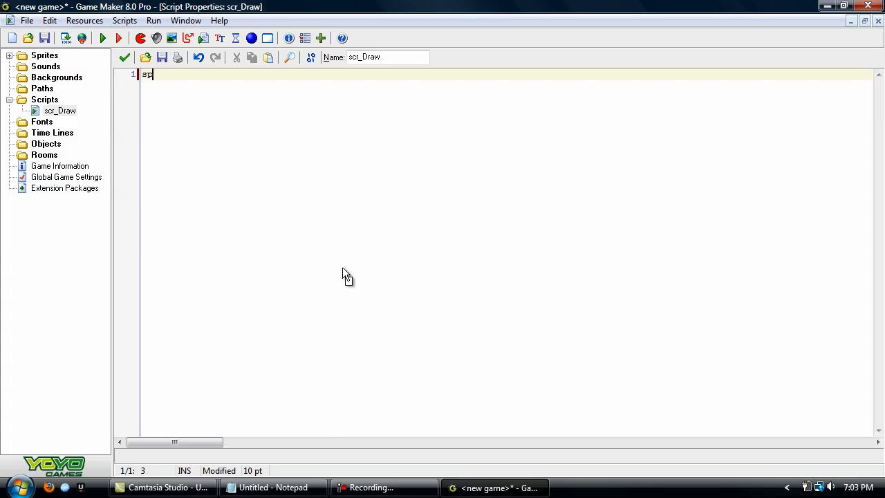
Write text = argument0; and sprite = argument1; as the first two lines of scr_Draw.
{"action": "type", "text": "text = argumen"}
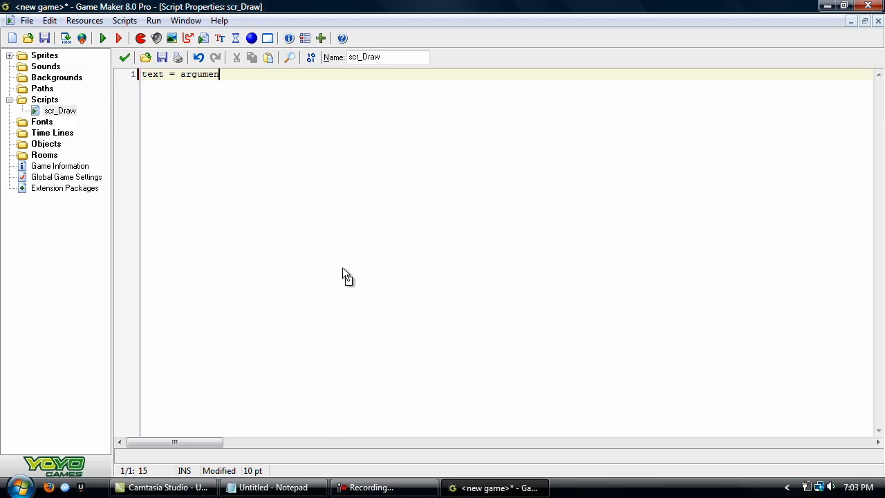
{"action": "type", "text": "t0;"}
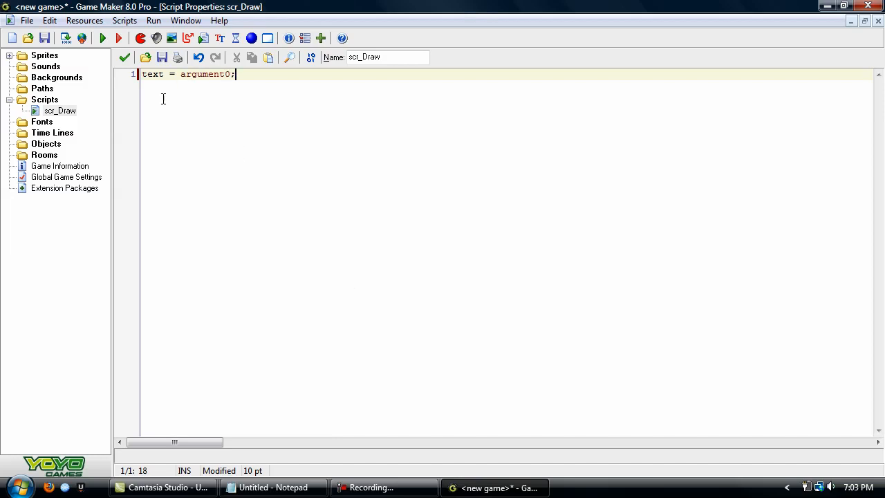
{"action": "double_click", "coordinate": [152, 75]}
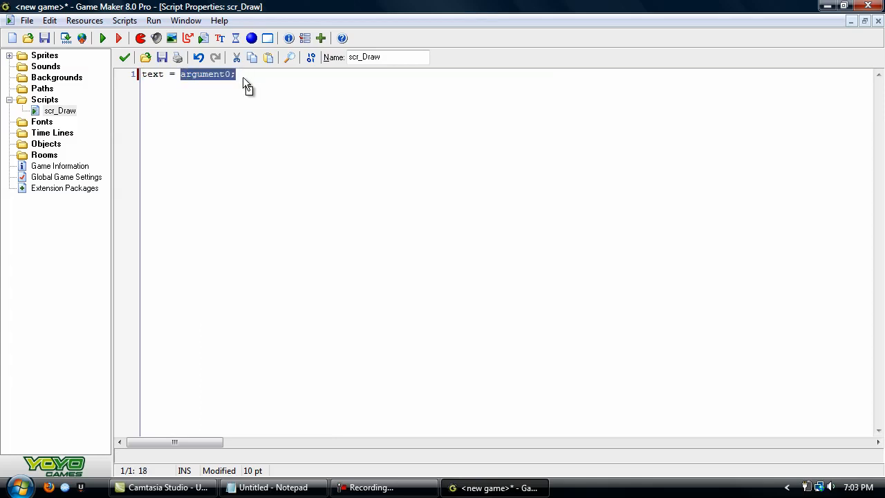
{"action": "type", "text": "sprite ="}
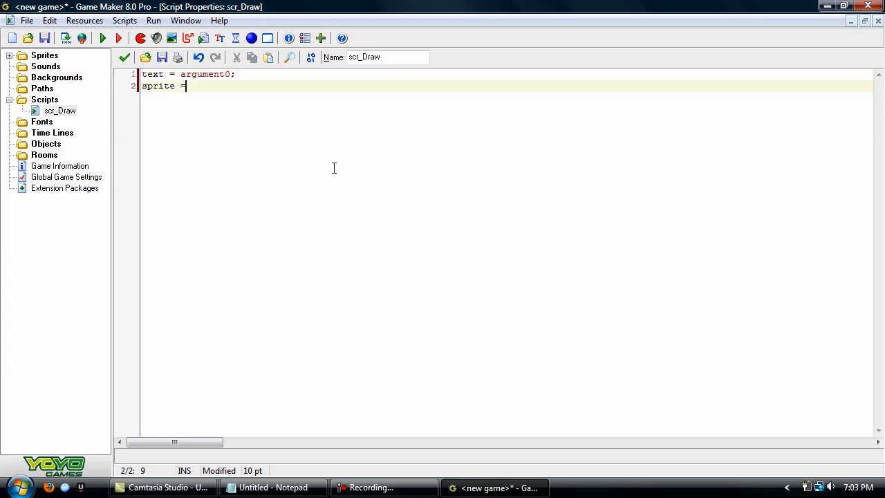
{"action": "type", "text": "argument1"}
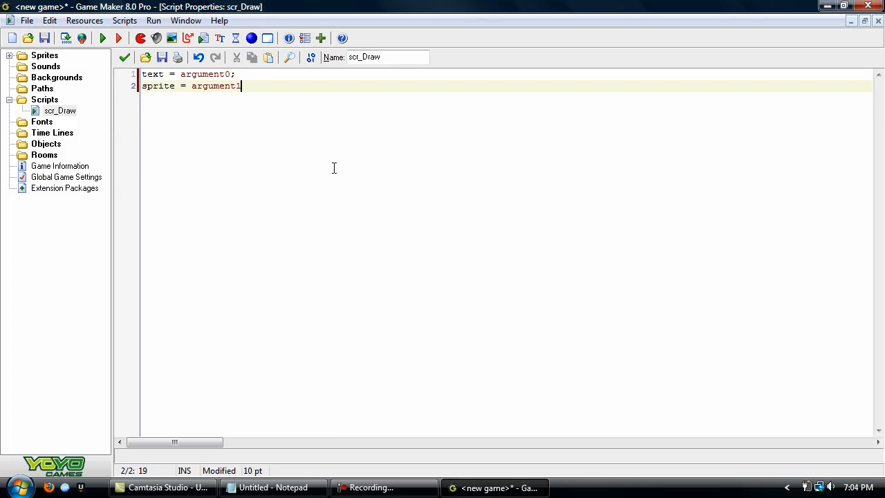
{"action": "type", "text": ";"}
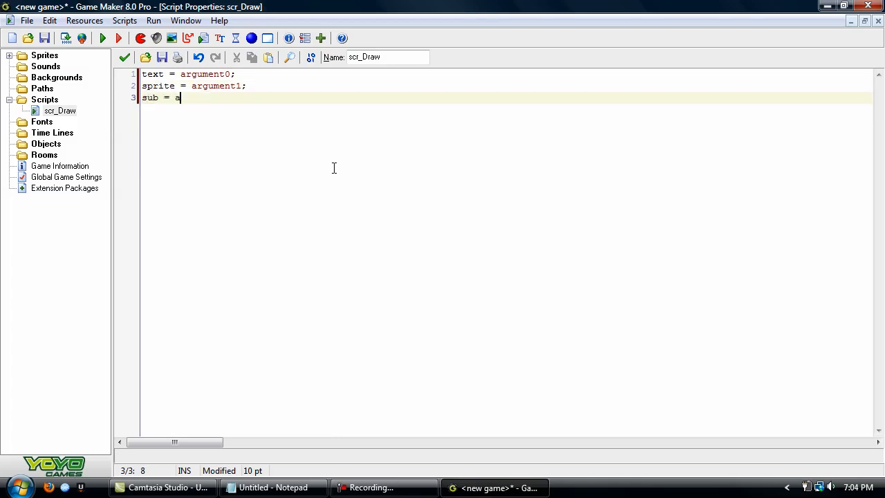
Add sub = argument2; on the third line, correcting the argument index to 2.
{"action": "type", "text": "rgument2;"}
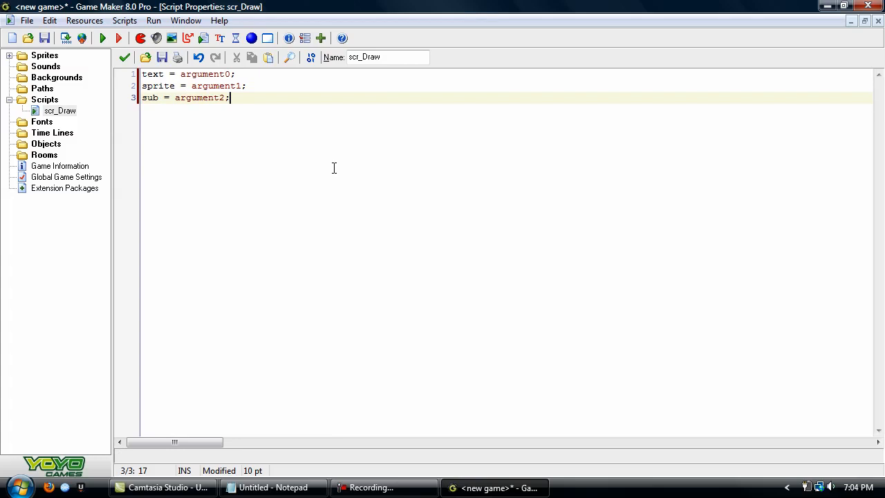
{"action": "mouse_move", "coordinate": [155, 80]}
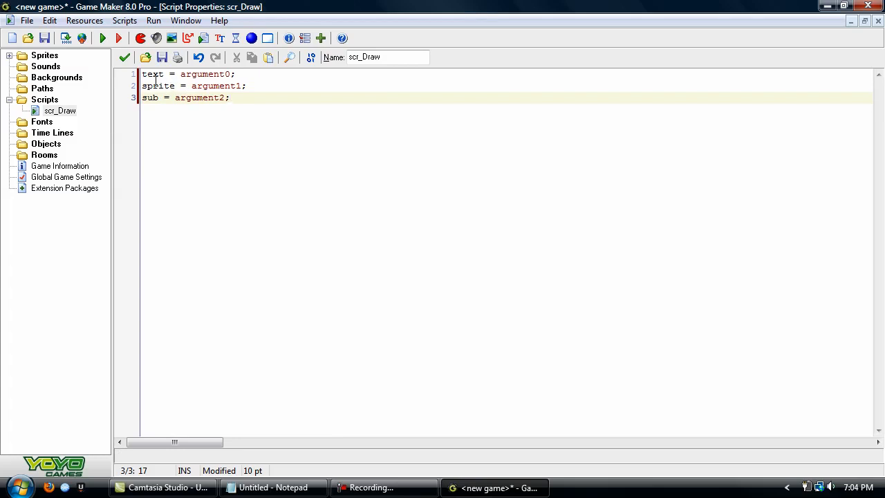
{"action": "left_click", "coordinate": [205, 85]}
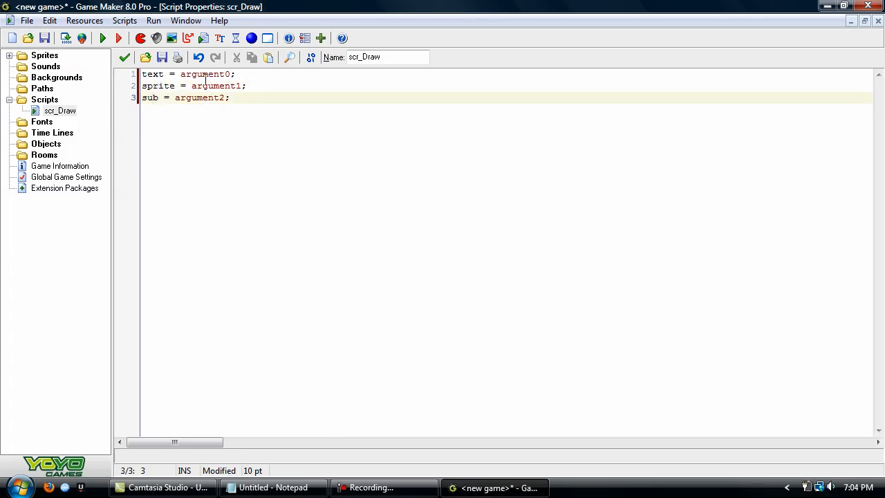
{"action": "left_click", "coordinate": [225, 97]}
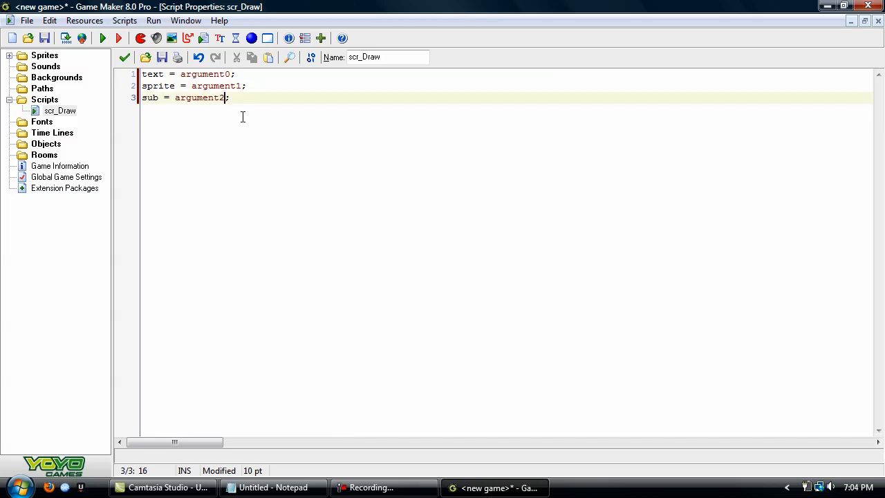
{"action": "key", "text": "Backspace"}
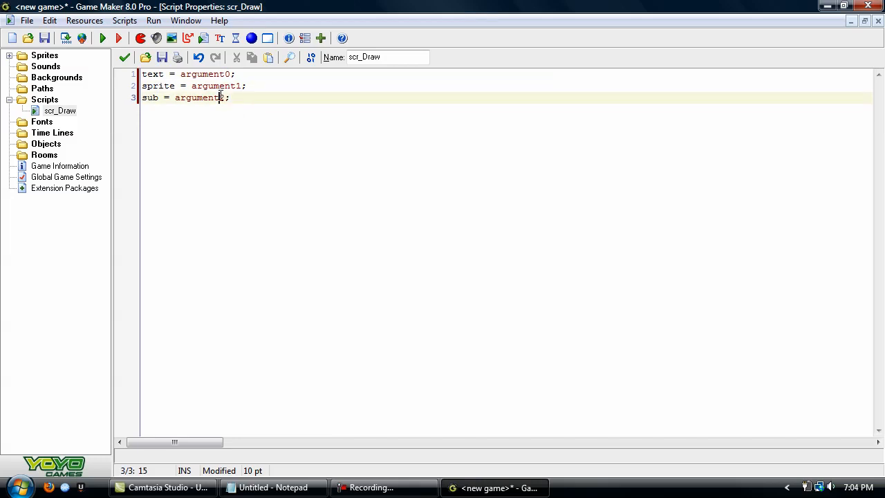
{"action": "type", "text": "2"}
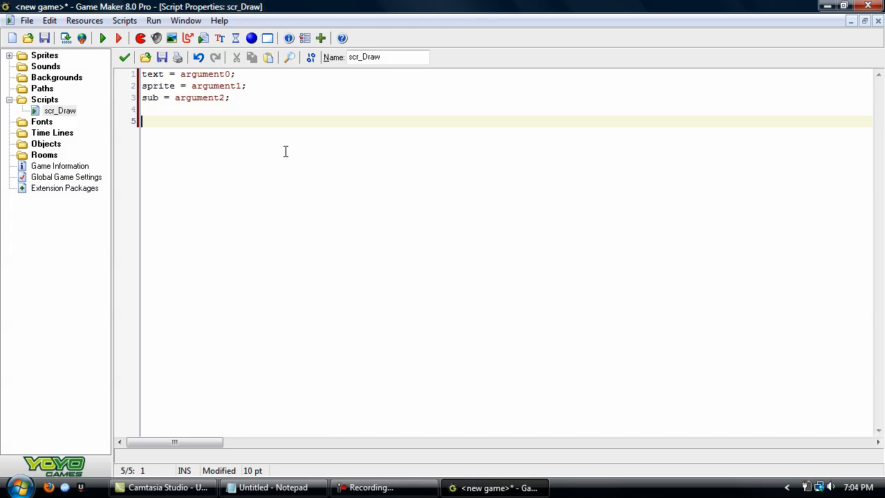
Start a draw_sprite_ext call on line 5 for the achievement box sprite.
{"action": "type", "text": "dr"}
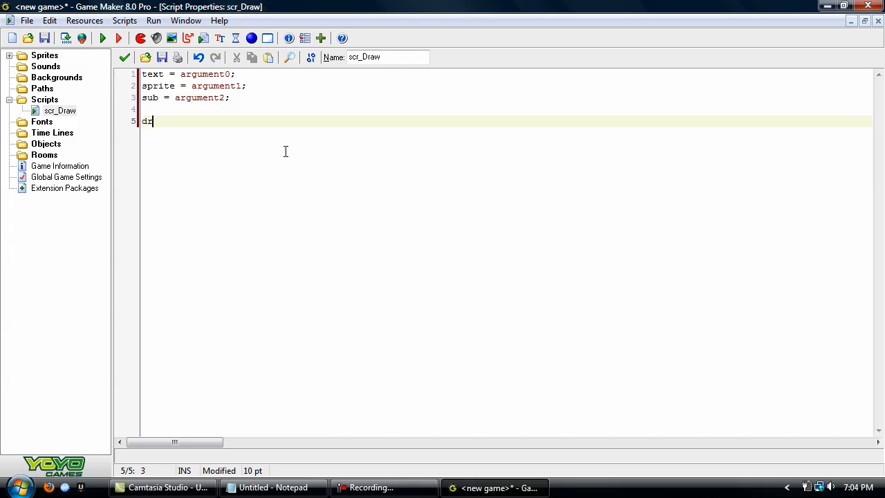
{"action": "type", "text": "aw_sprite("}
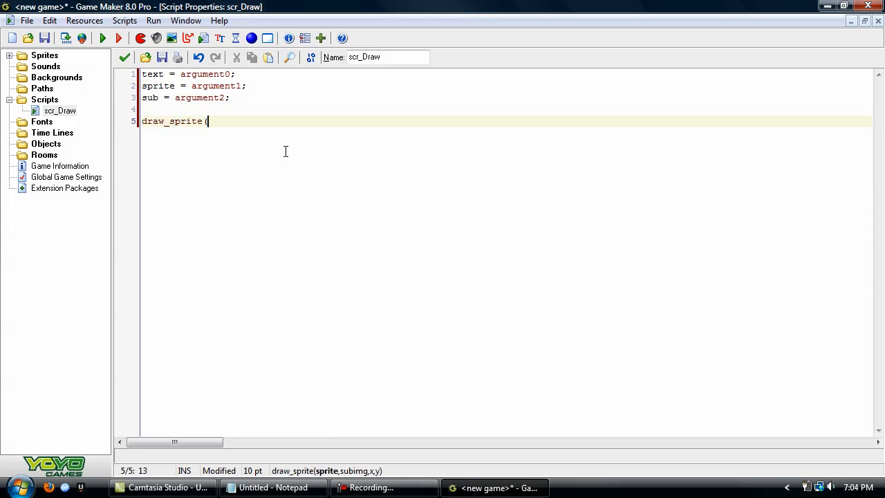
{"action": "type", "text": "spr"}
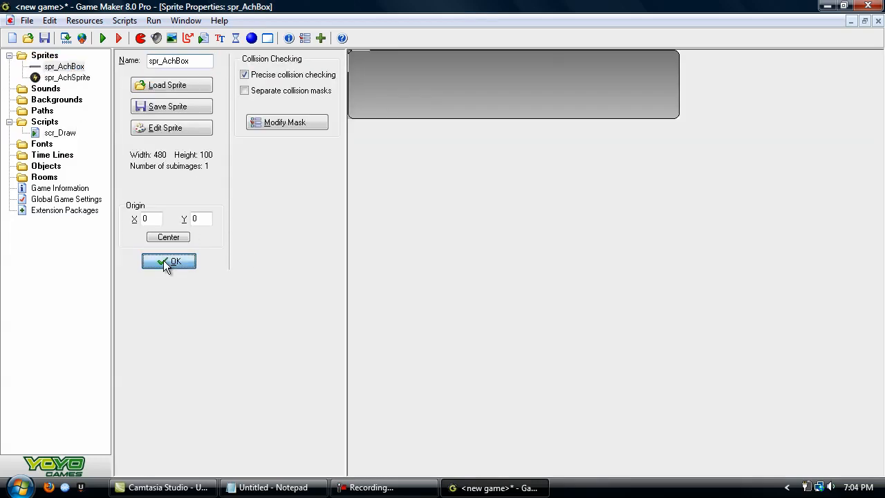
{"action": "left_click", "coordinate": [168, 262]}
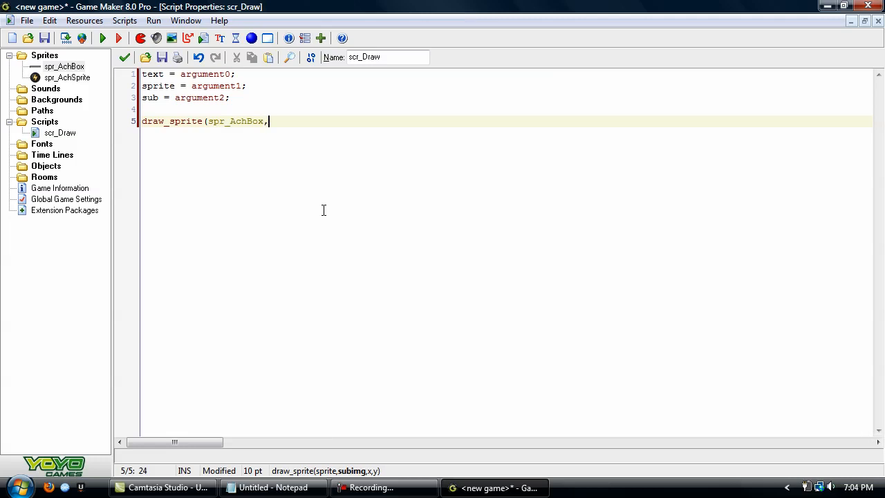
{"action": "type", "text": "0"}
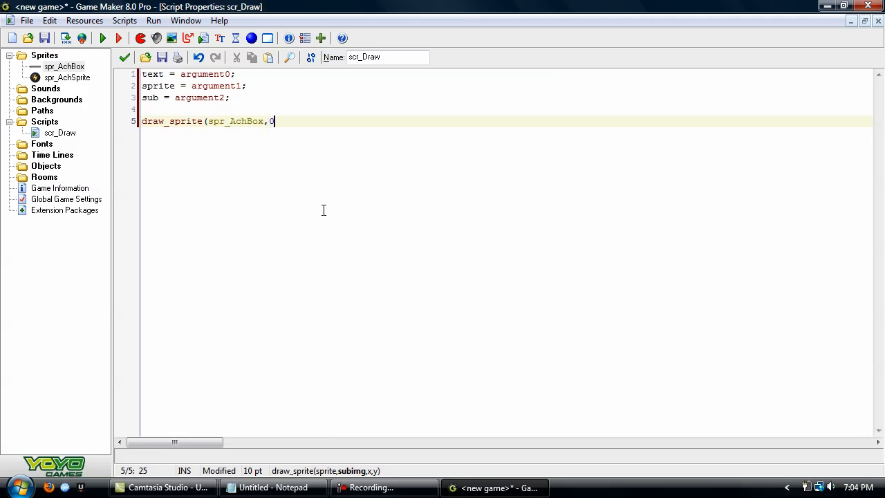
{"action": "type", "text": ",0,0);"}
{"action": "type", "text": "draw"}
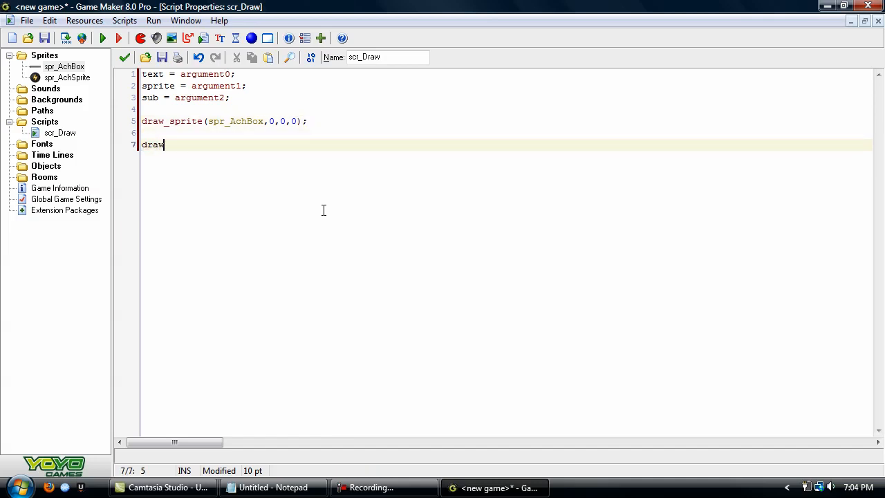
{"action": "type", "text": "_sprite"}
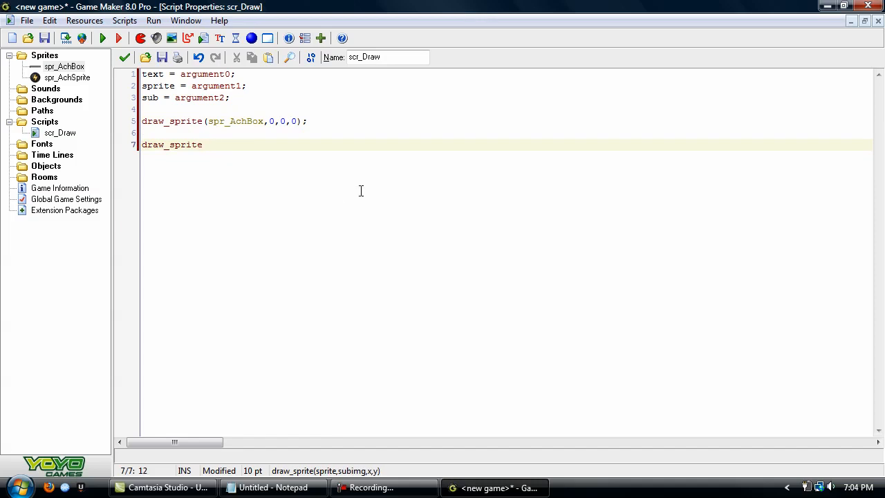
{"action": "type", "text": "_ext"}
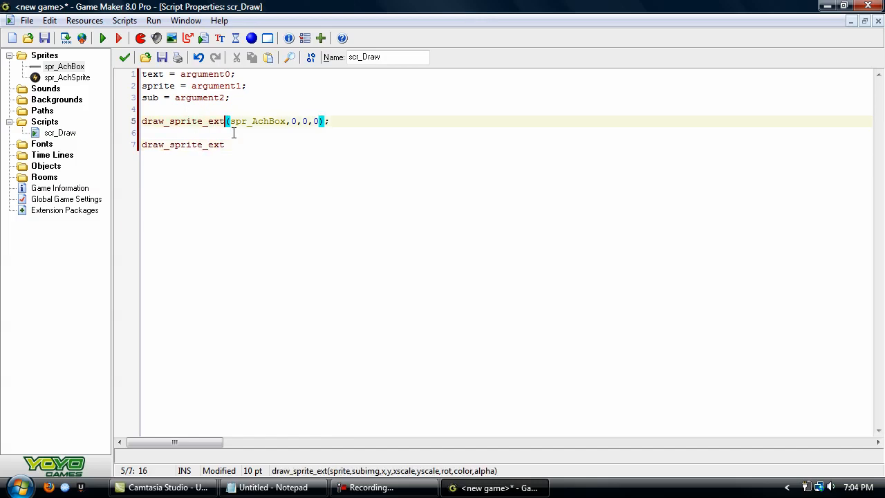
Write draw_sprite_ext(sprite,sub,0,0,1,1,0,c_White,alpha) on line 7.
{"action": "type", "text": "("}
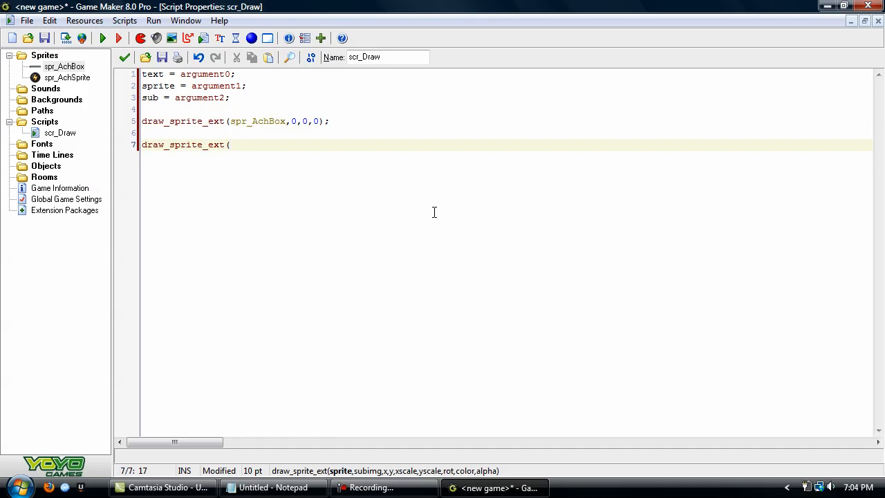
{"action": "type", "text": "sprite,"}
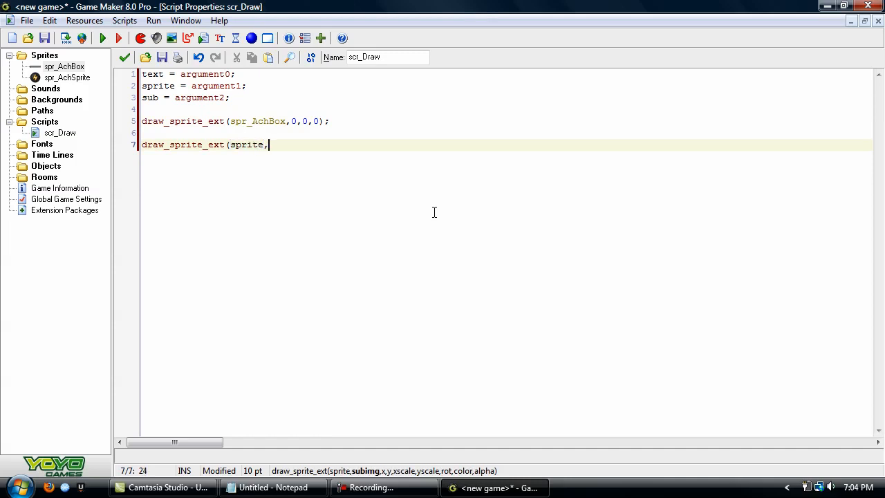
{"action": "type", "text": "sub,0"}
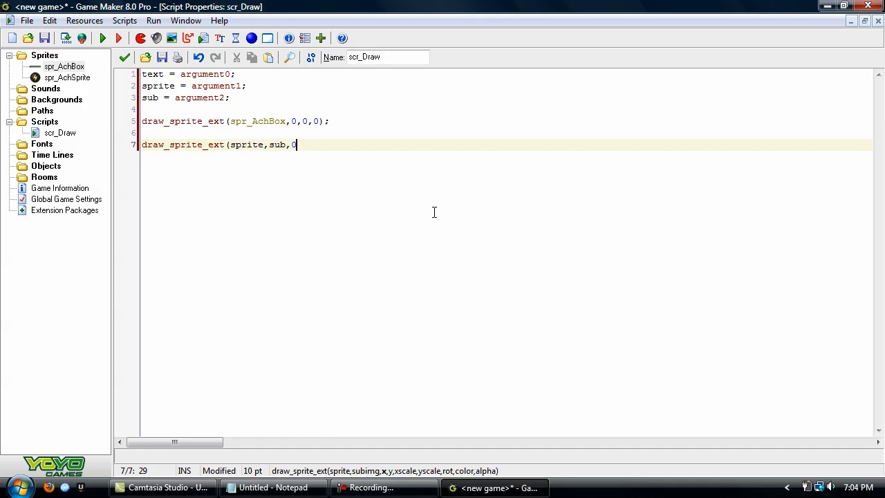
{"action": "type", "text": ",0,1,1,0,c_wh"}
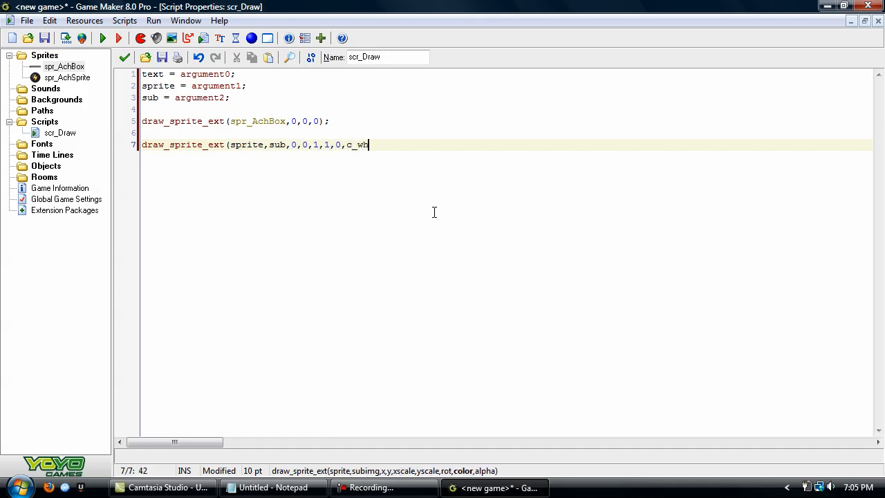
{"action": "type", "text": "ite,alp"}
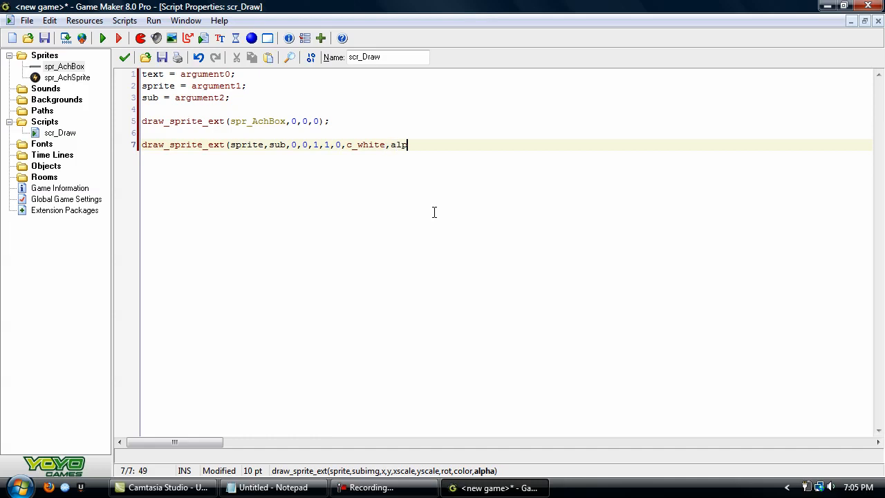
{"action": "type", "text": "ha)"}
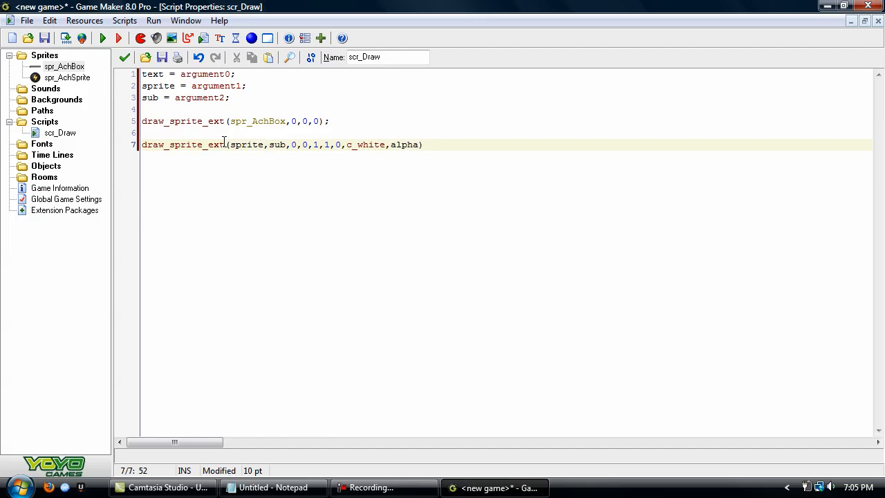
{"action": "mouse_move", "coordinate": [215, 149]}
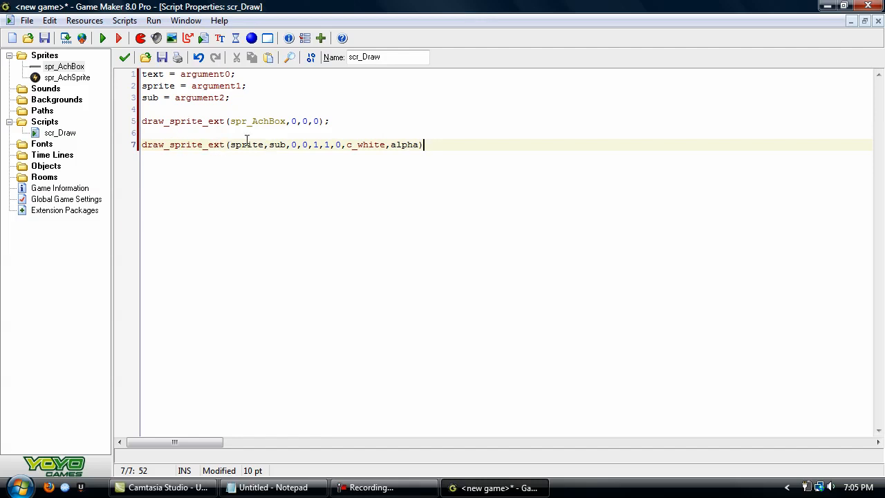
{"action": "left_click", "coordinate": [256, 145]}
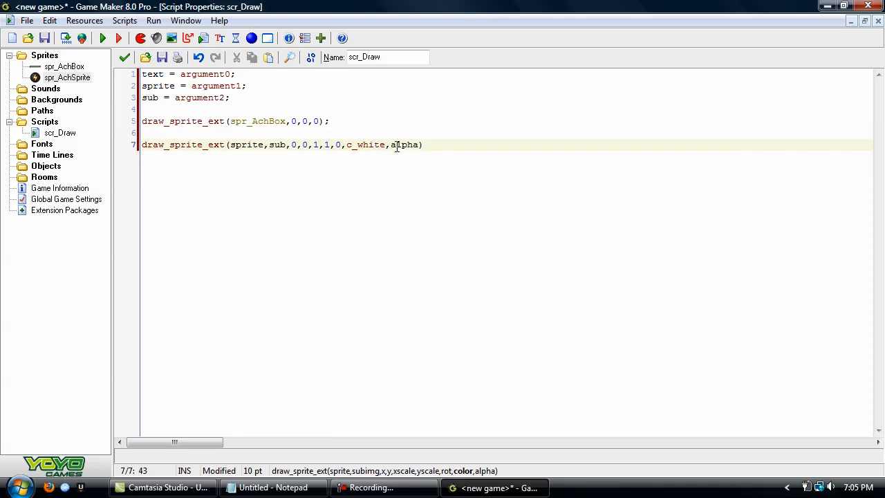
{"action": "double_click", "coordinate": [404, 145]}
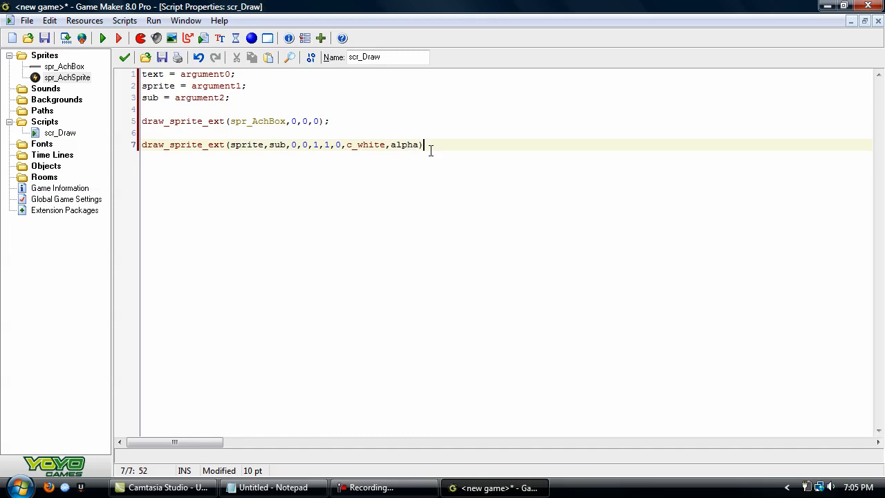
Complete line 5 as draw_sprite_ext(spr_AchBox,0,0,0,1,1,0,c_white,alpha); and add a new line.
{"action": "left_click", "coordinate": [315, 121]}
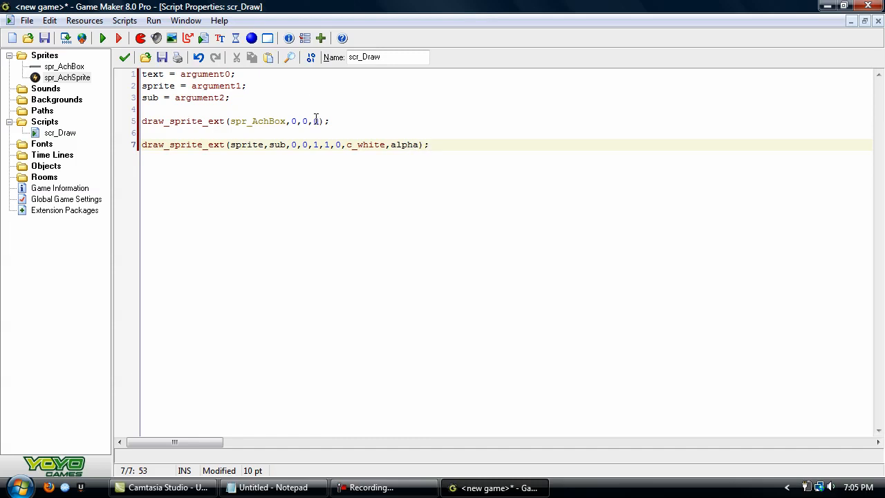
{"action": "type", "text": "1,1,0,c_wh"}
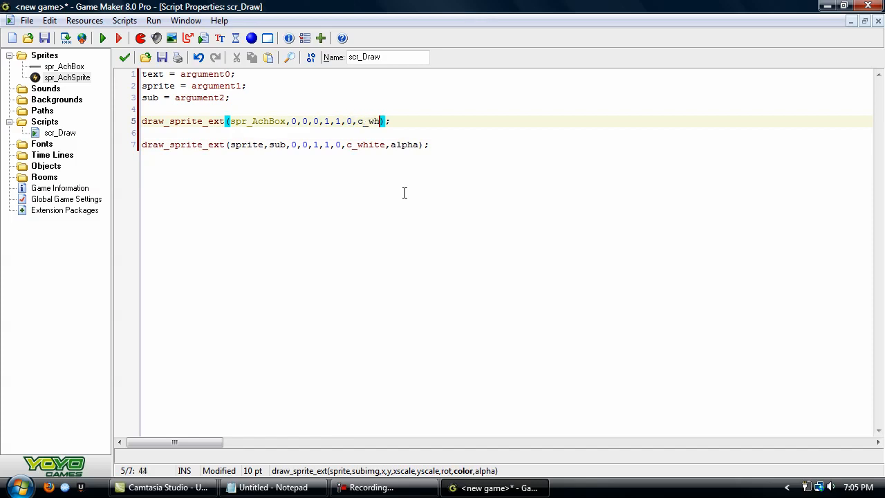
{"action": "type", "text": "ite,alpha"}
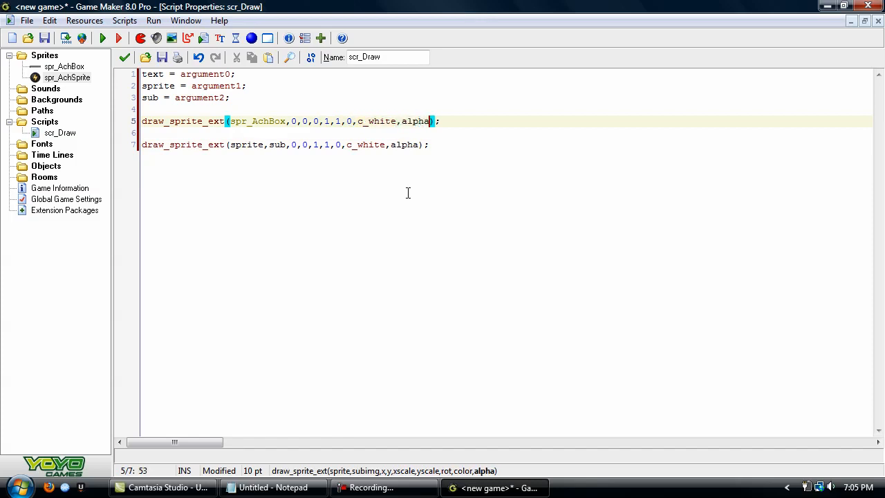
{"action": "key", "text": "Return"}
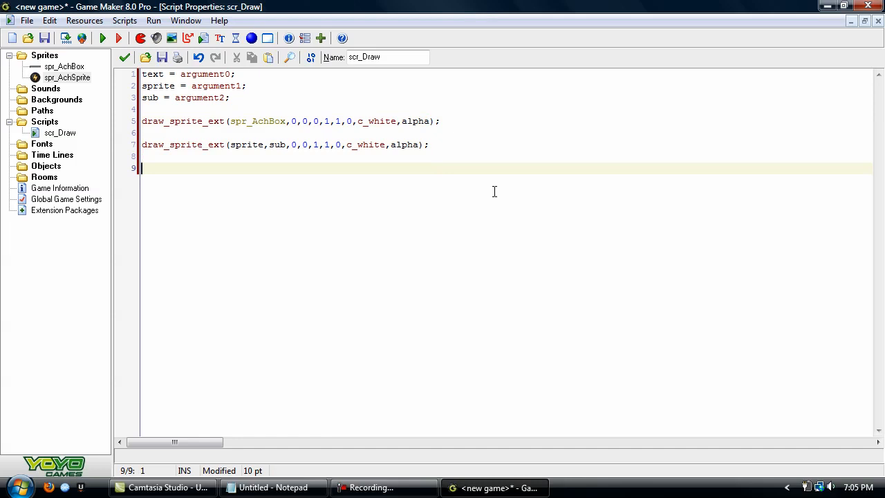
Add draw_text_color(0,0,text,c_black,c_black,c_black,c_black,alpha); on line 9.
{"action": "type", "text": "draw_tex"}
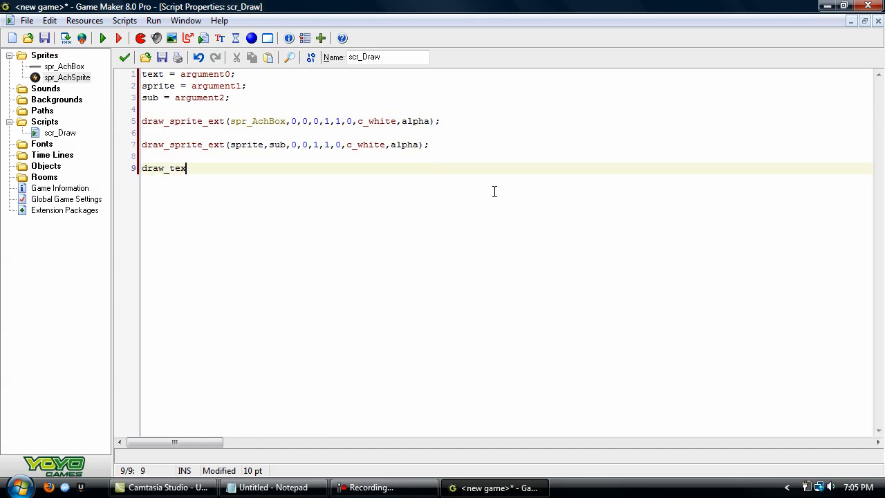
{"action": "type", "text": "t_color"}
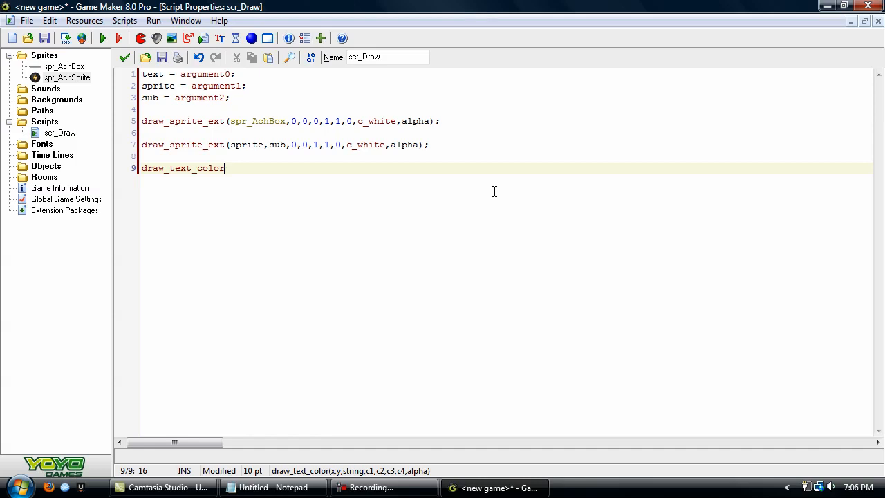
{"action": "type", "text": "("}
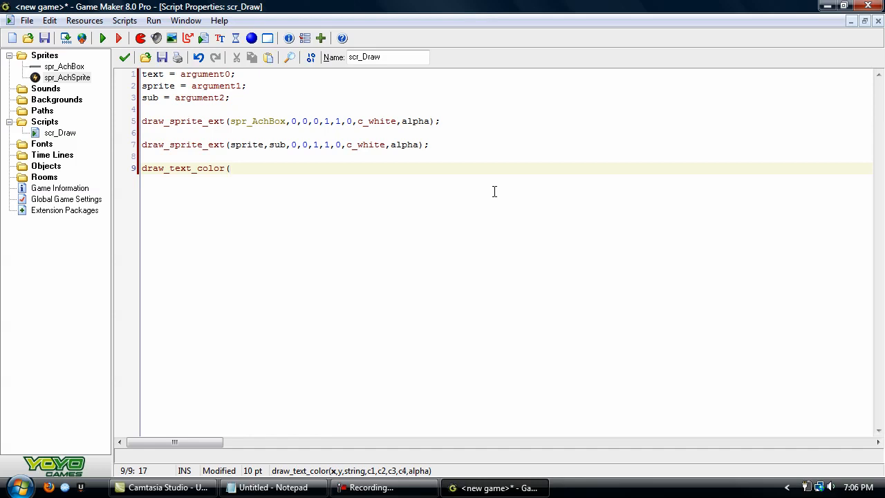
{"action": "type", "text": "0,0,"}
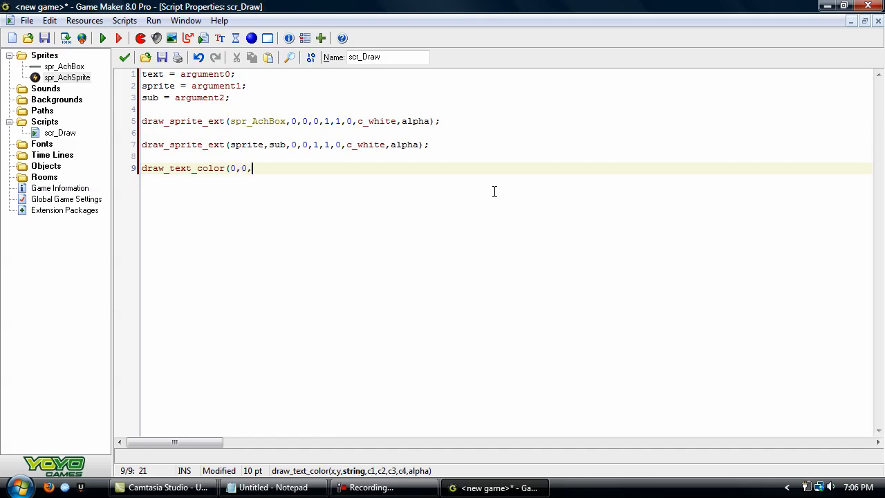
{"action": "type", "text": "text"}
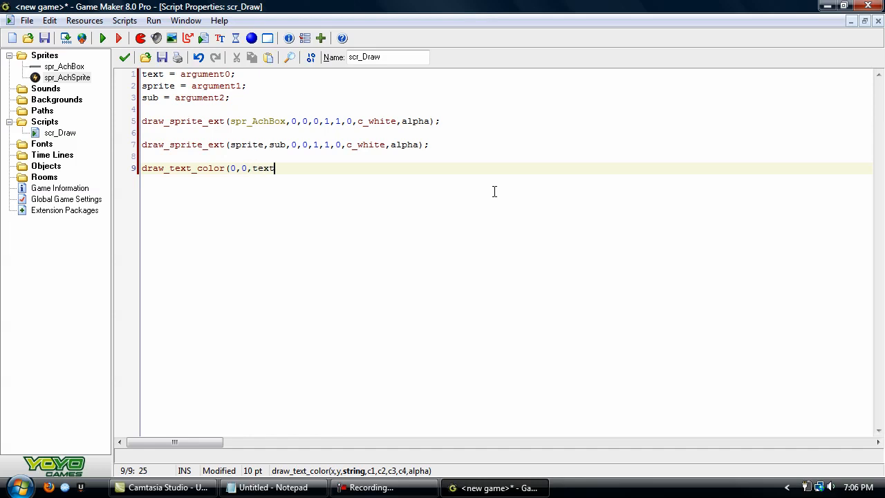
{"action": "type", "text": ",c_black,"}
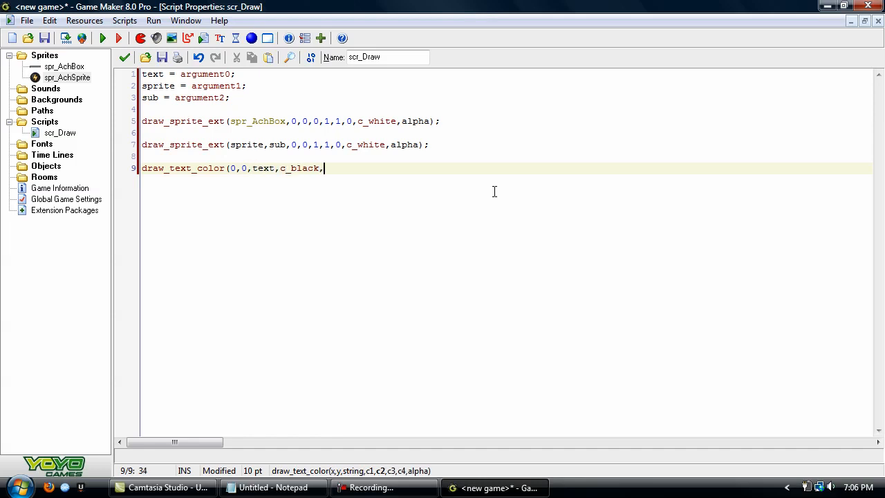
{"action": "type", "text": ",c_black,c_black,"}
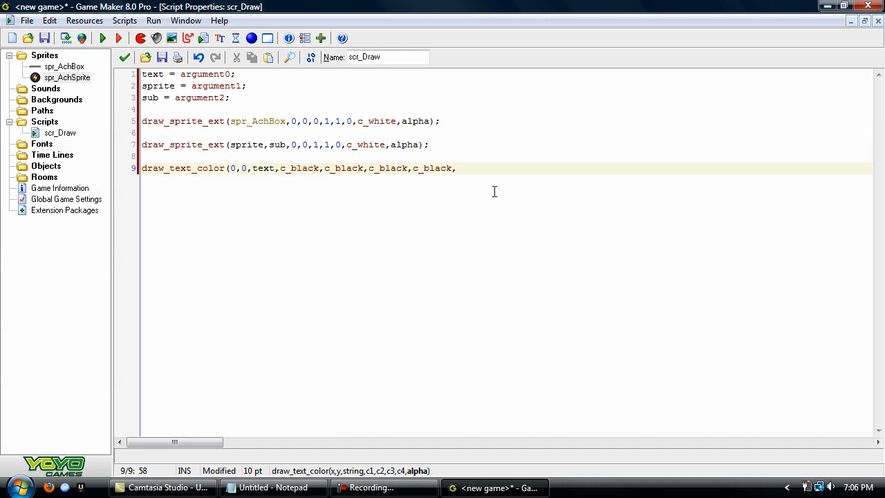
{"action": "type", "text": "alpha"}
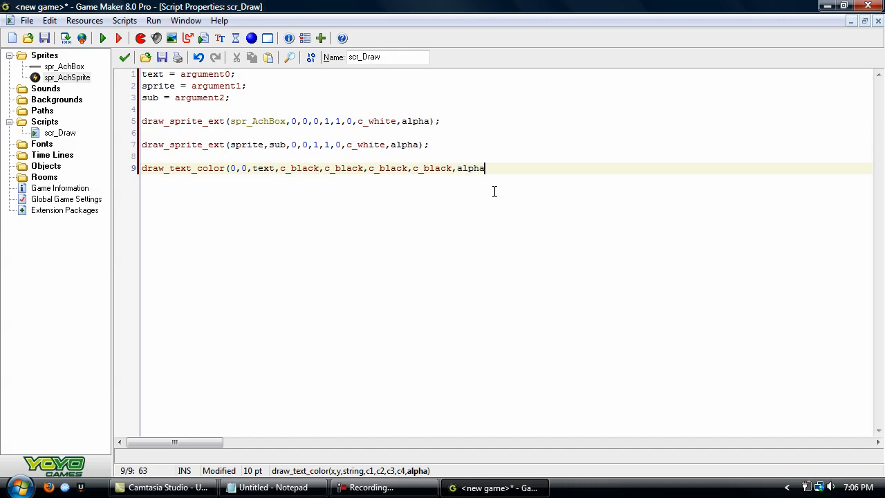
{"action": "type", "text": ");"}
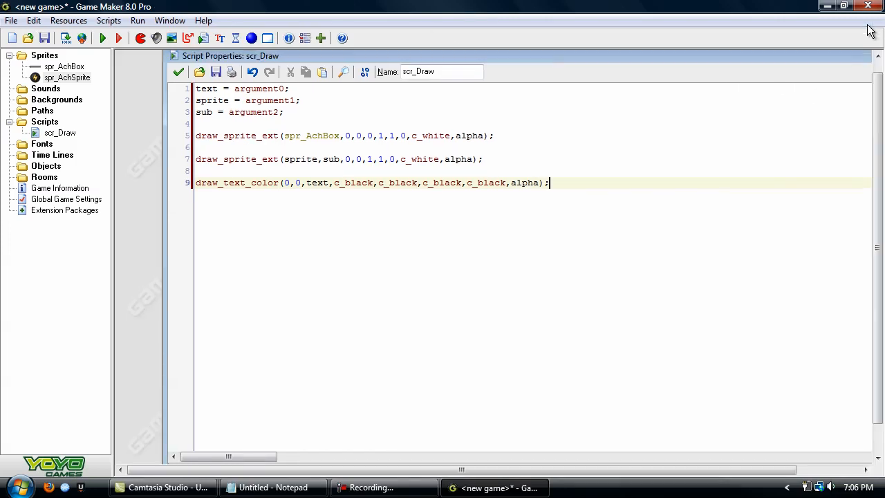
Maximize the script editor, then create a new object object0.
{"action": "left_click", "coordinate": [844, 5]}
{"action": "type", "text": "draw_text"}
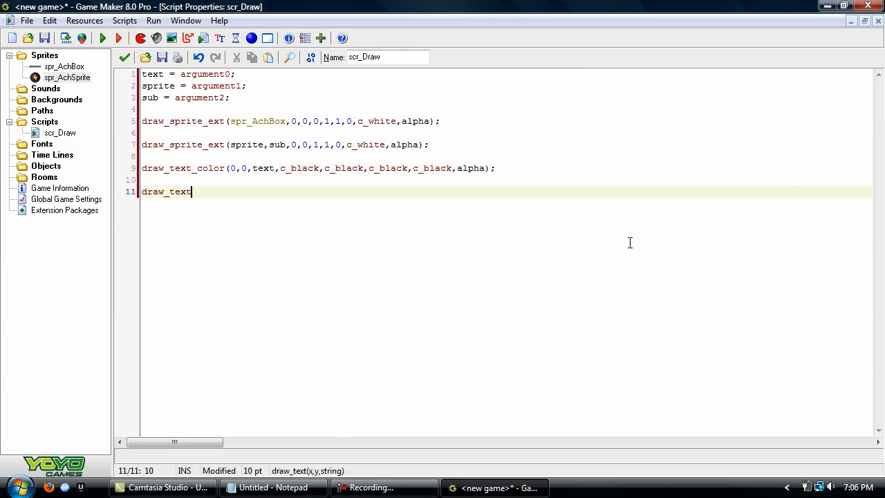
{"action": "mouse_move", "coordinate": [301, 477]}
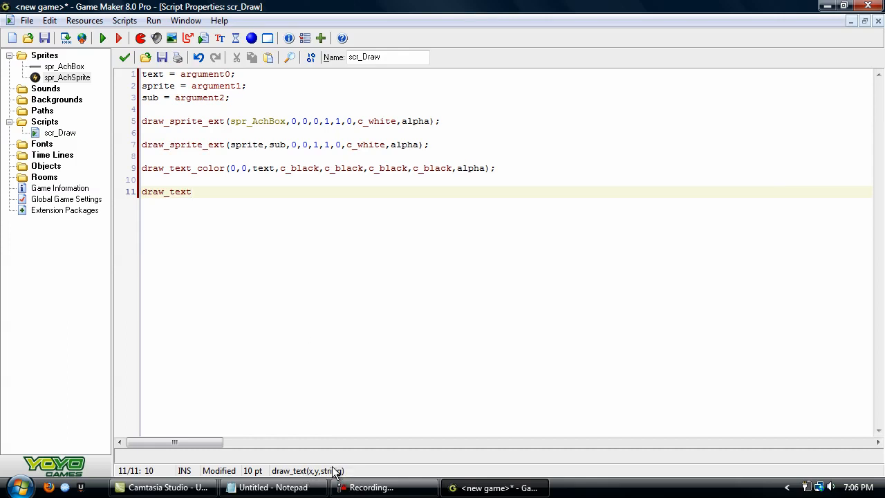
{"action": "double_click", "coordinate": [166, 191]}
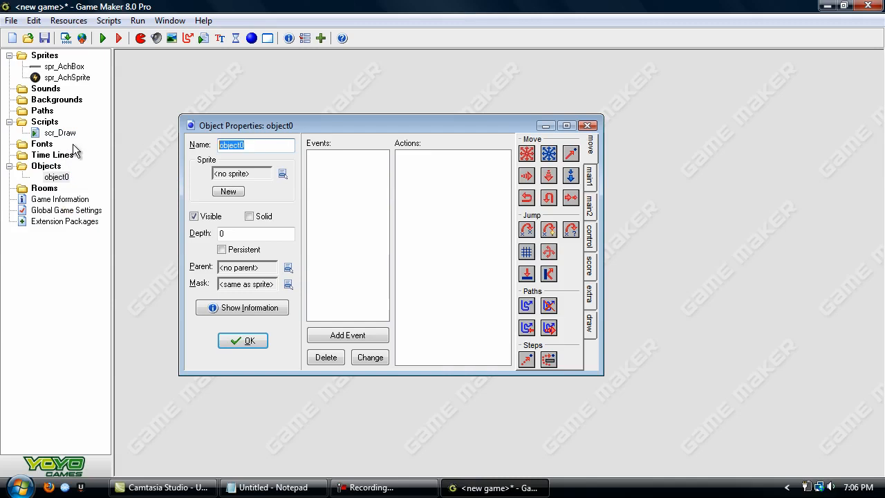
Name the object obj_Controller and add a Create event to it.
{"action": "type", "text": "obj_Controller"}
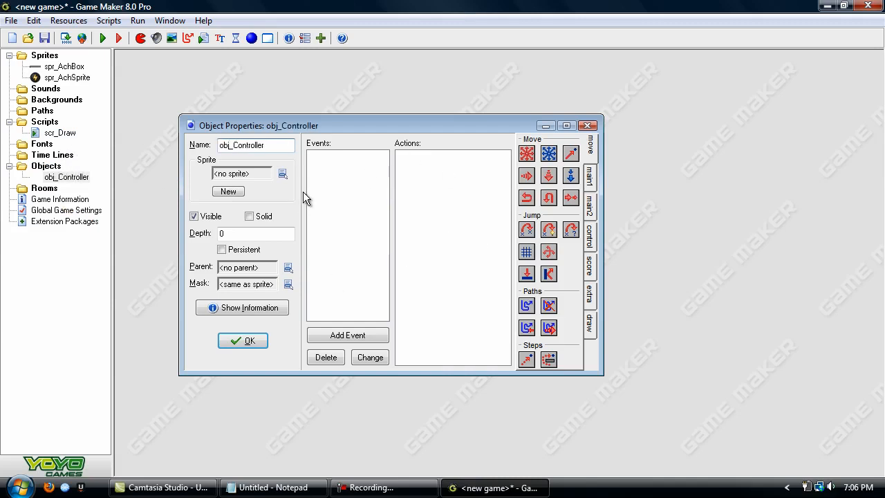
{"action": "left_click", "coordinate": [349, 336]}
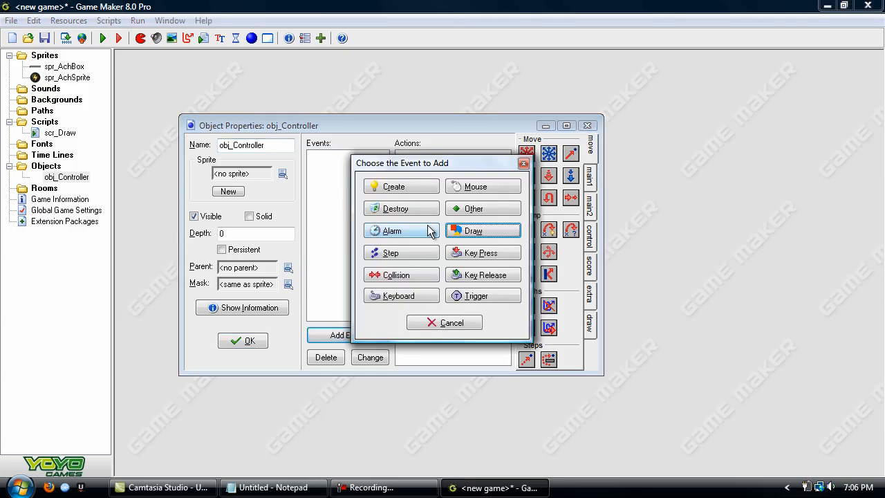
{"action": "left_click", "coordinate": [393, 185]}
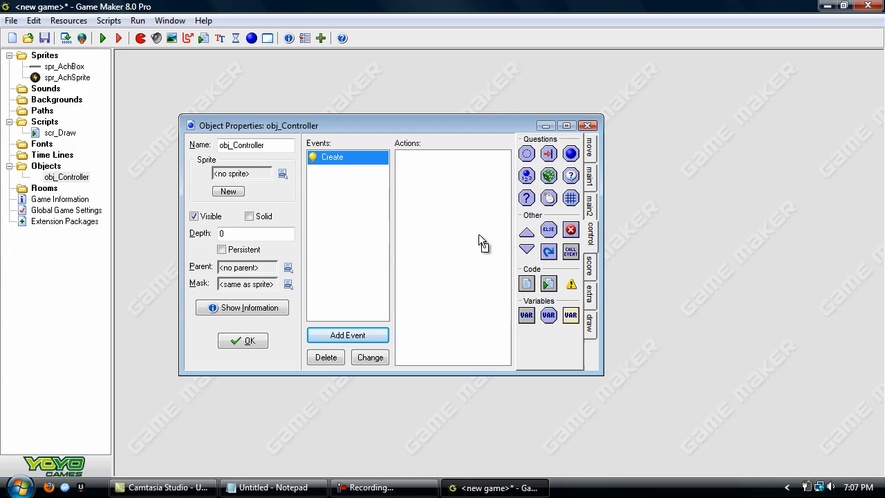
{"action": "left_click", "coordinate": [525, 284]}
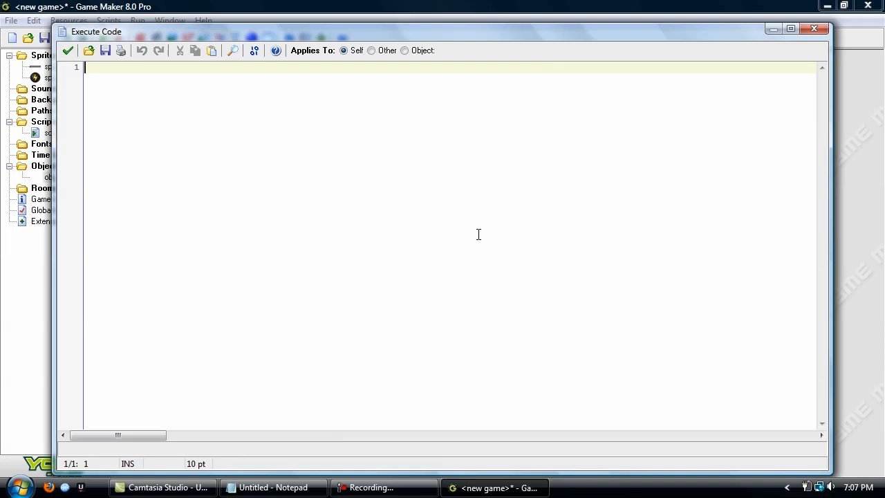
{"action": "mouse_move", "coordinate": [481, 237]}
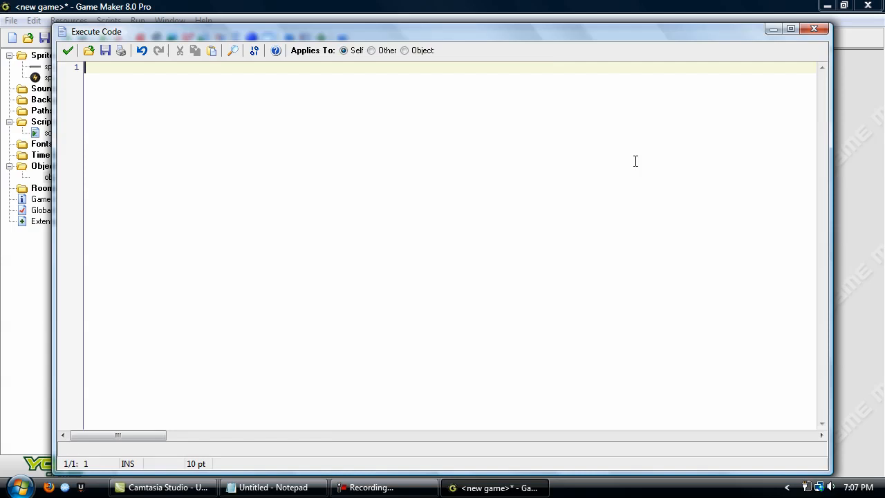
Write space = false; in the Create event's Execute Code.
{"action": "type", "text": "//"}
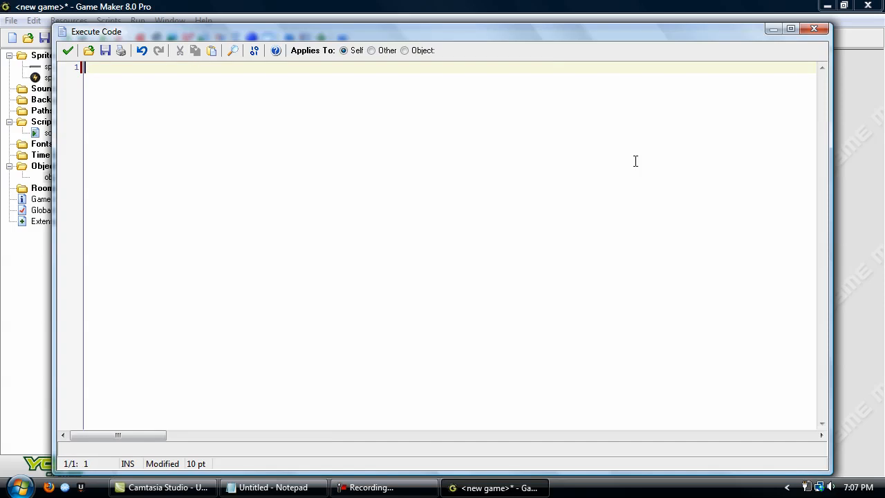
{"action": "type", "text": "space"}
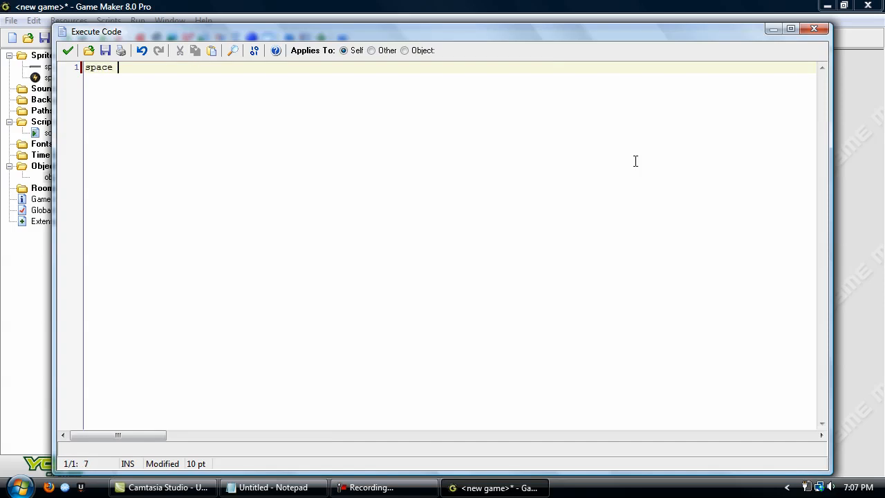
{"action": "type", "text": "= false;"}
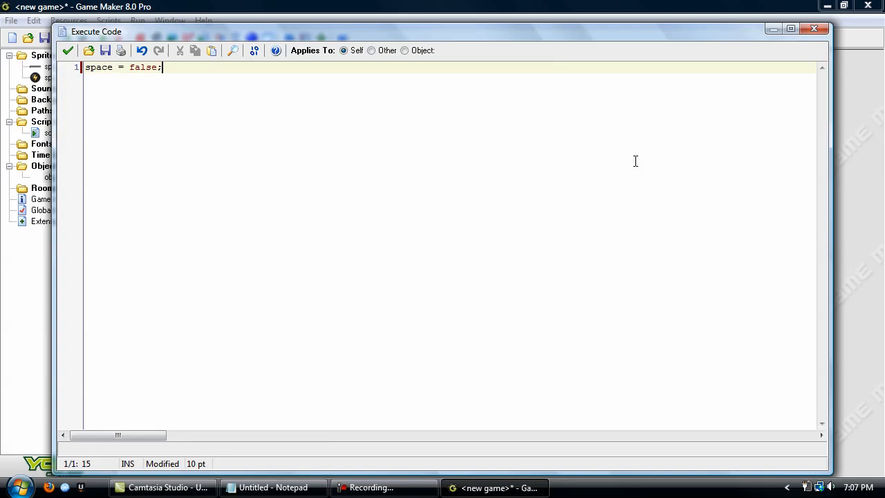
{"action": "key", "text": "Return"}
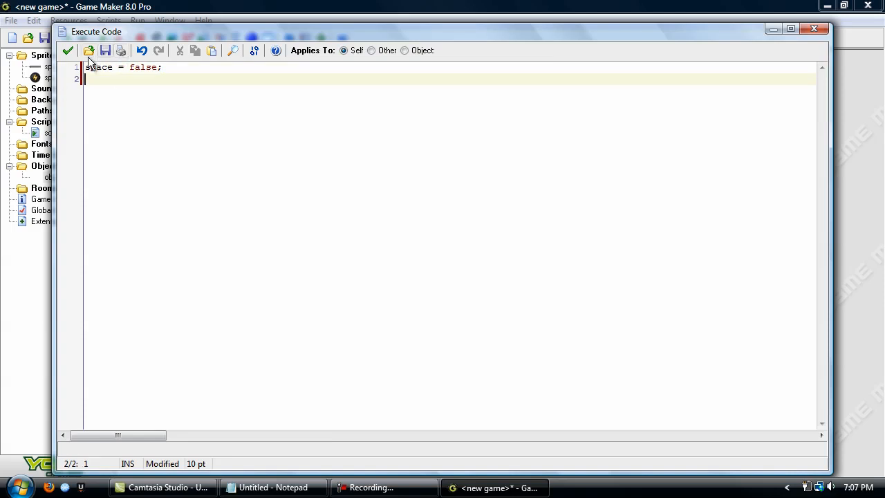
{"action": "left_click", "coordinate": [100, 67]}
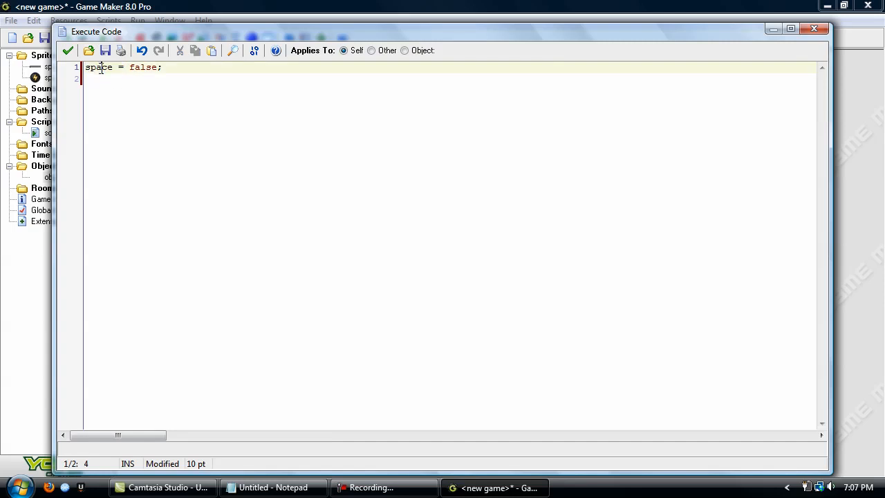
{"action": "double_click", "coordinate": [99, 67]}
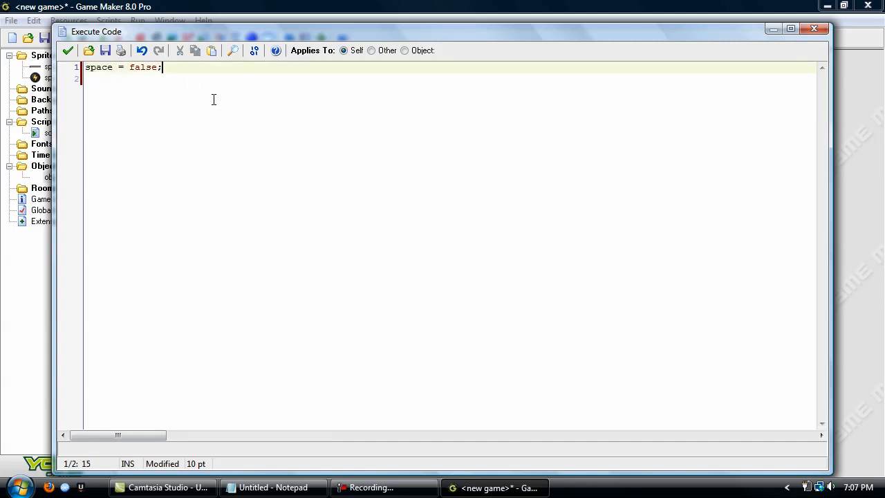
{"action": "key", "text": "Return"}
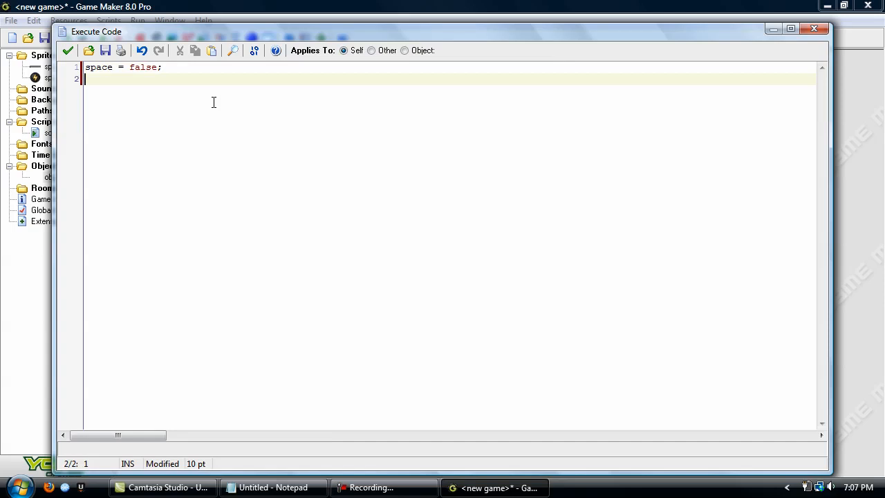
Add space_draw = false; and alpha = 0;, then add a Space key press event.
{"action": "type", "text": "space"}
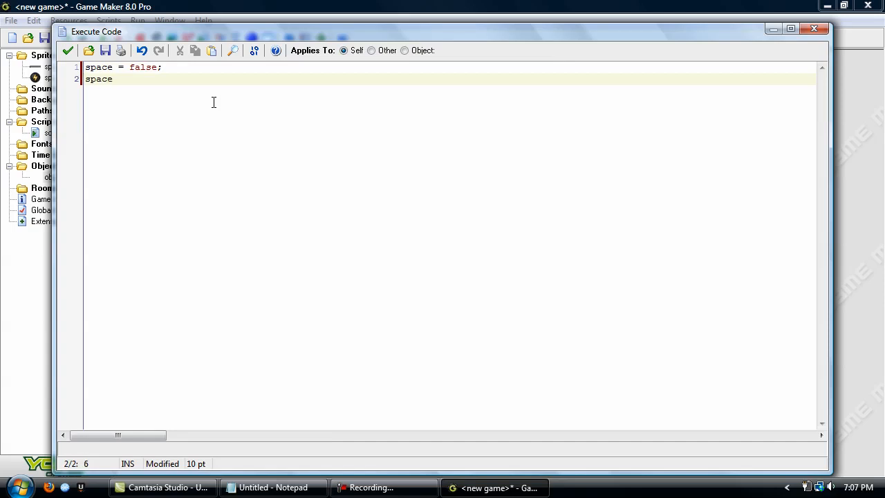
{"action": "type", "text": "_draw"}
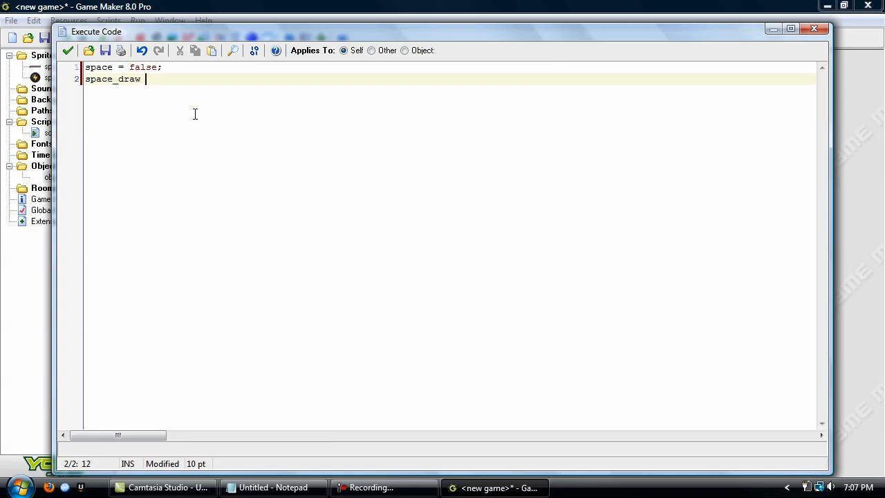
{"action": "type", "text": "= false;"}
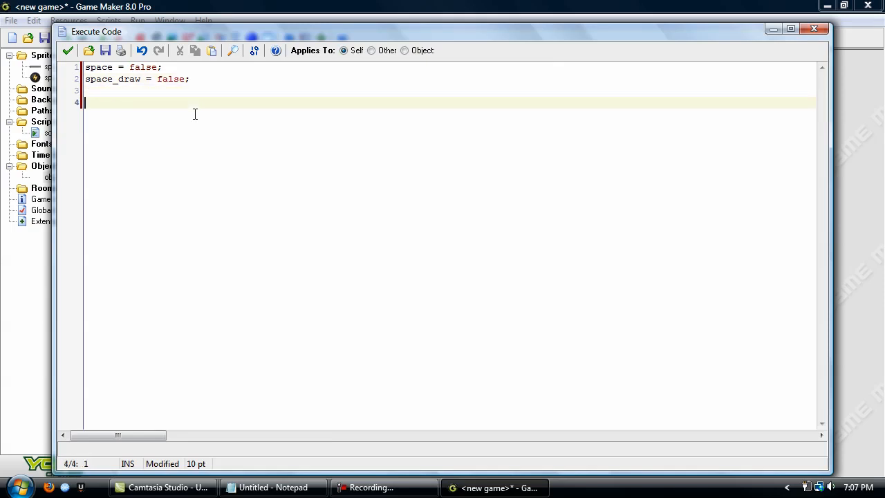
{"action": "type", "text": "alpha ="}
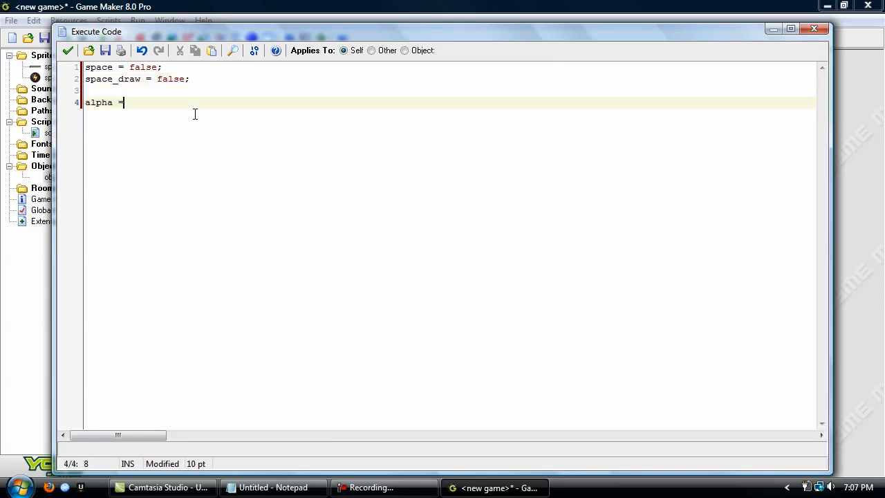
{"action": "type", "text": "0;"}
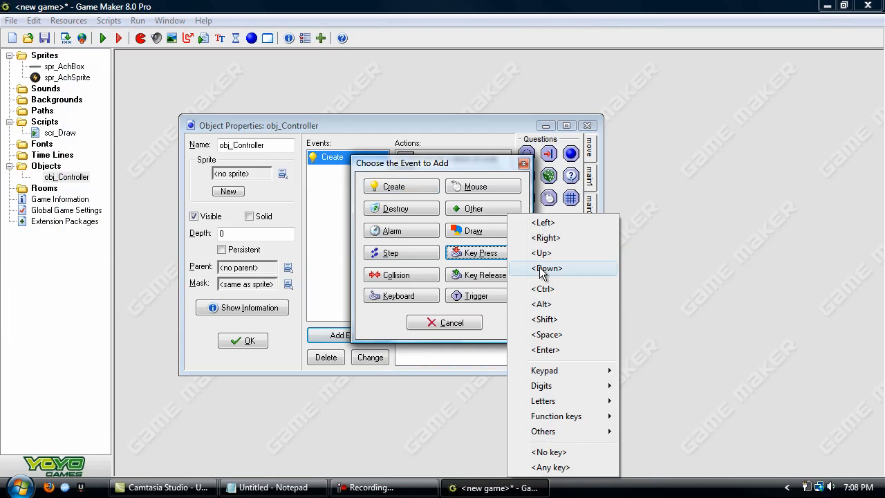
{"action": "left_click", "coordinate": [547, 333]}
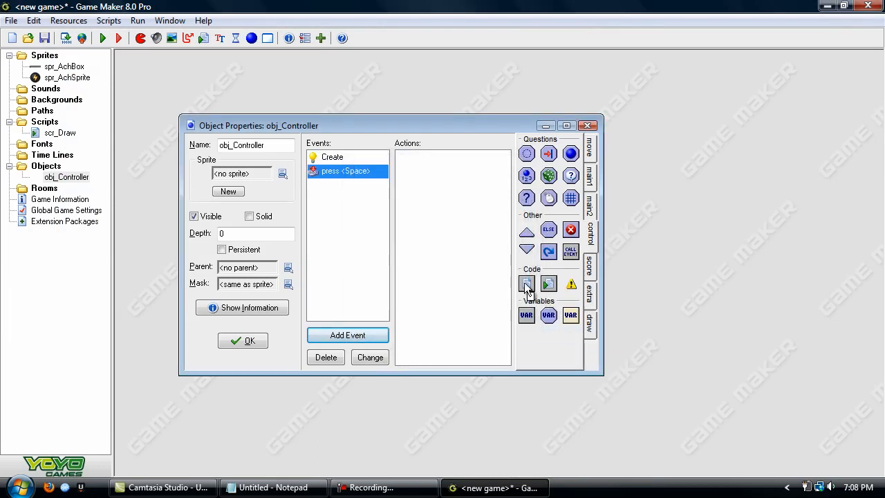
Give the Space press code an if (space = false) block setting space, space_draw true, alarm[0] 50, alpha 1.
{"action": "double_click", "coordinate": [525, 283]}
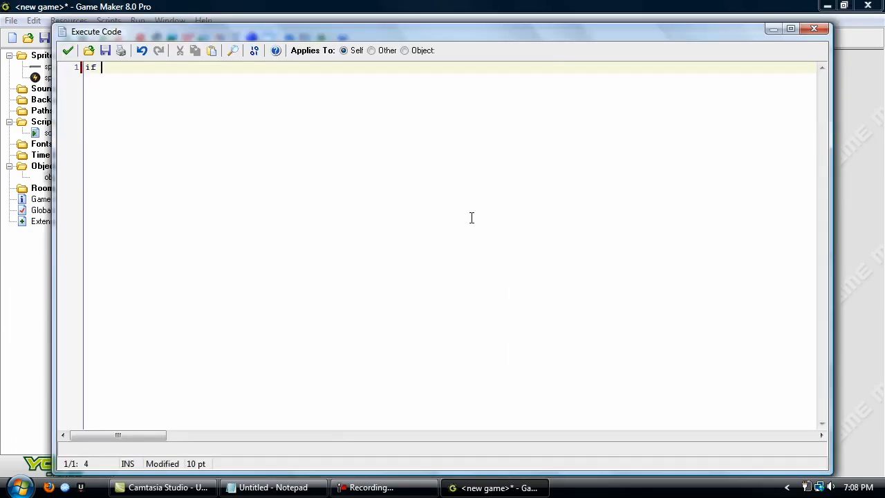
{"action": "type", "text": "(space = false"}
{"action": "type", "text": "{"}
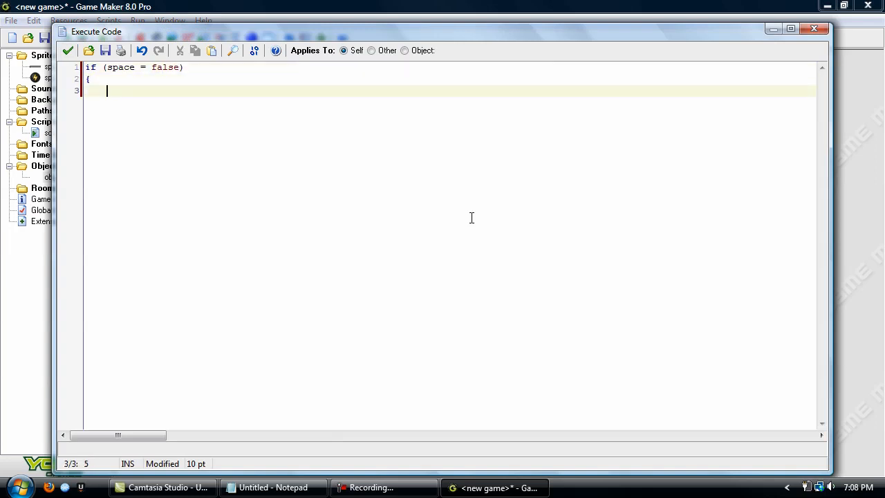
{"action": "type", "text": "space = true;"}
{"action": "type", "text": "alarm[0] = 50;"}
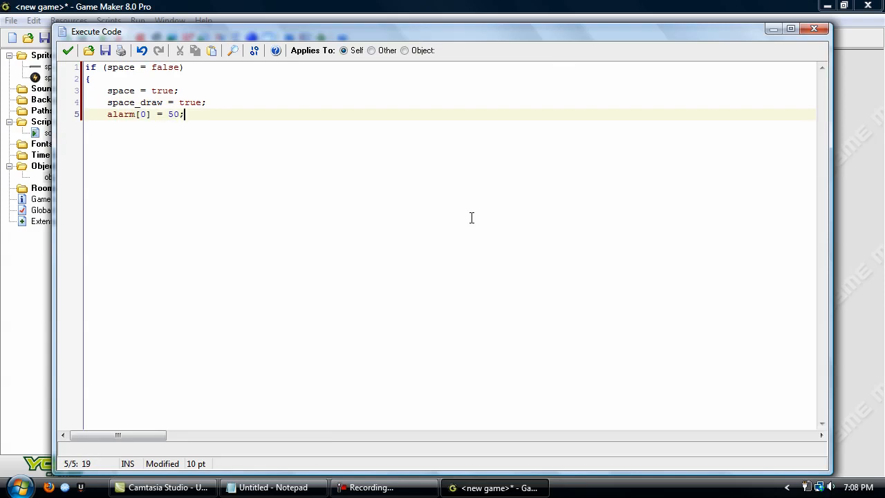
{"action": "key", "text": "Return"}
{"action": "type", "text": "alpha = 1;"}
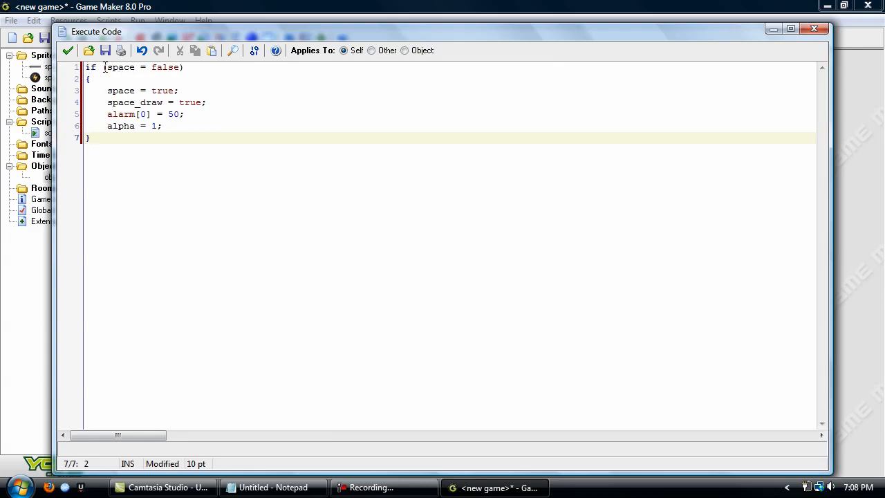
{"action": "left_click", "coordinate": [165, 66]}
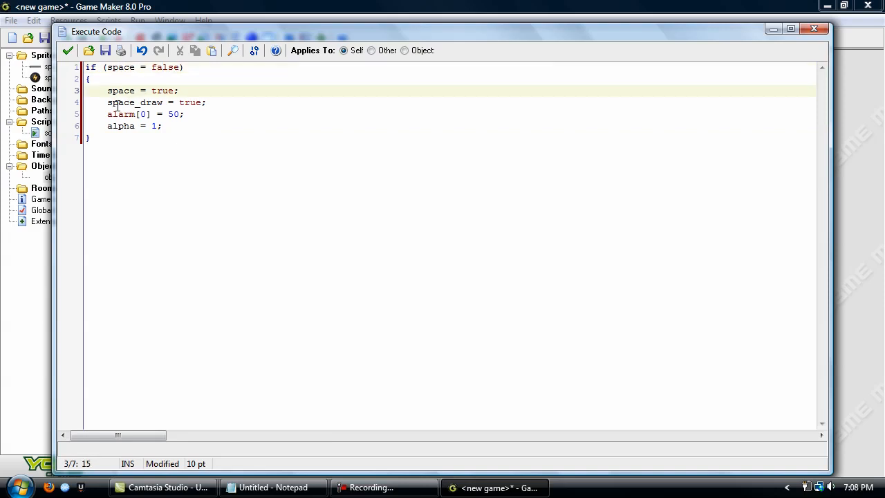
{"action": "left_click", "coordinate": [141, 102]}
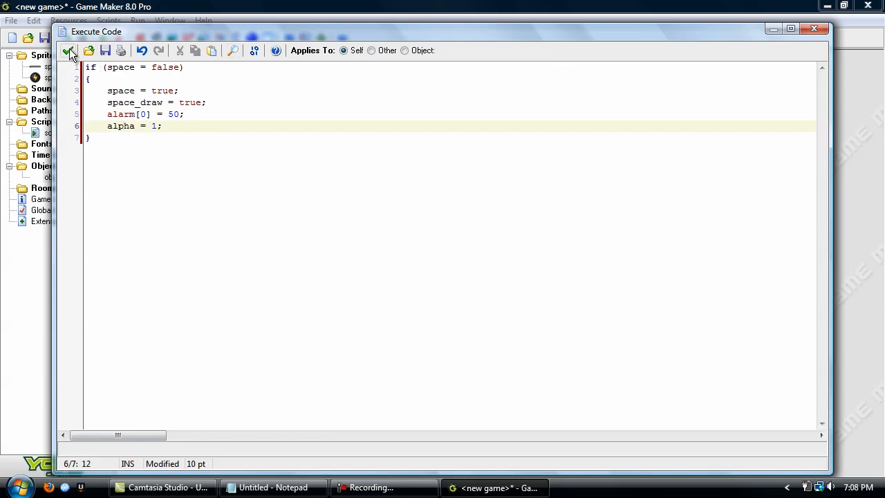
{"action": "left_click", "coordinate": [69, 50]}
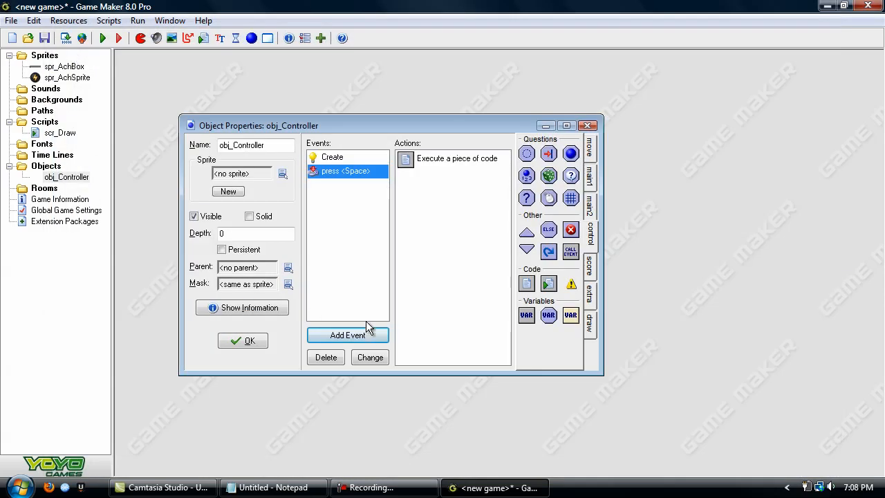
Add Alarm 0 code: if (alpha > 0) { alpha -= 0.1; alarm[0] = 50; }.
{"action": "left_click", "coordinate": [348, 335]}
{"action": "type", "text": "if ("}
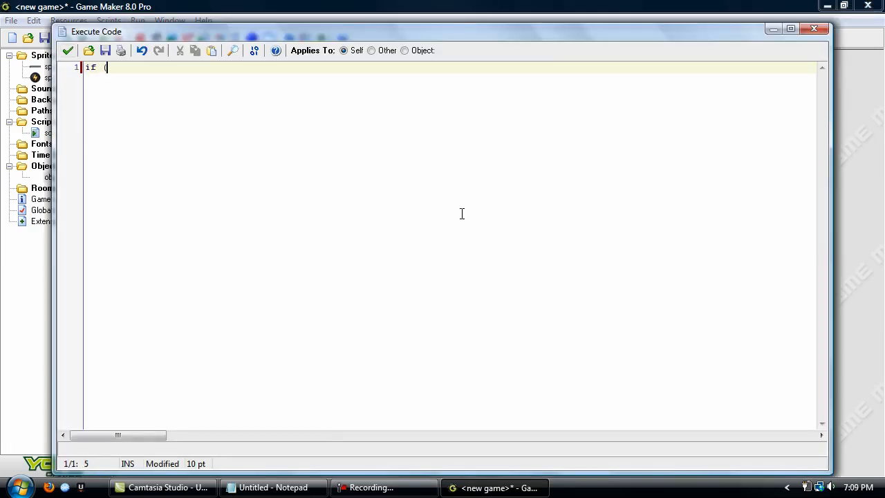
{"action": "type", "text": "alpha > 0)"}
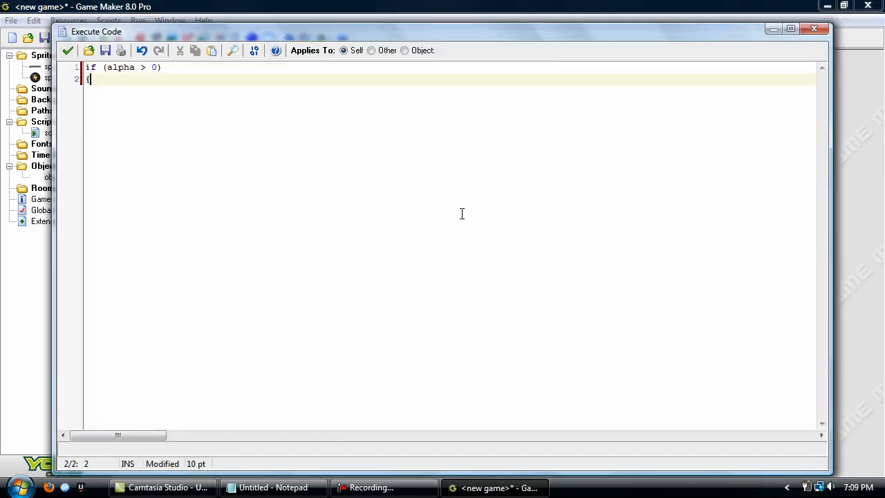
{"action": "type", "text": "alpha -= 0.1;"}
{"action": "type", "text": "ala"}
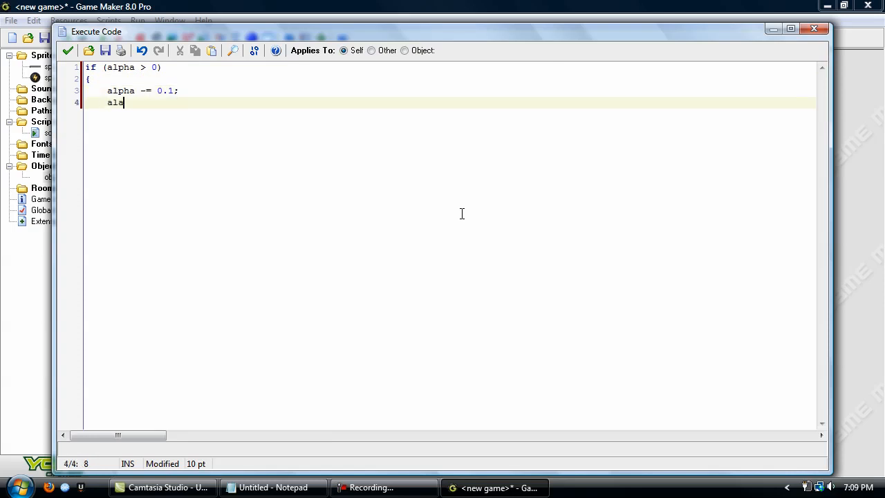
{"action": "type", "text": "rm[0] = 50;"}
{"action": "type", "text": "}"}
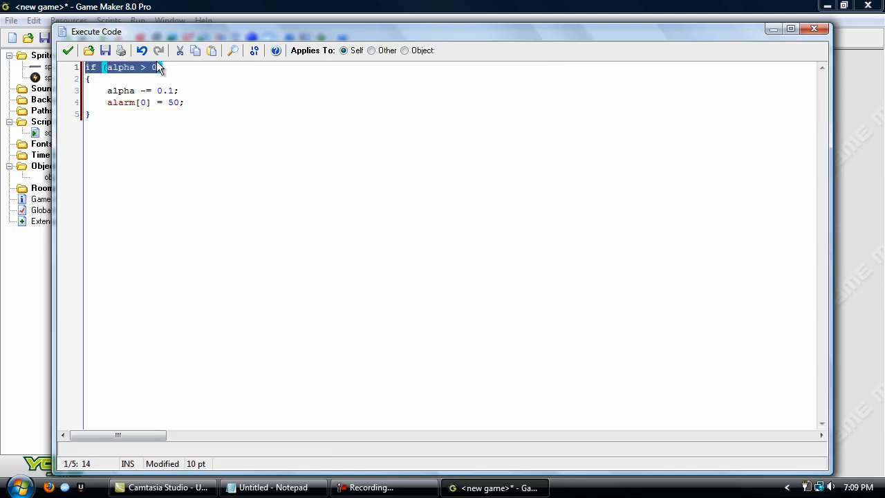
{"action": "type", "text": ")"}
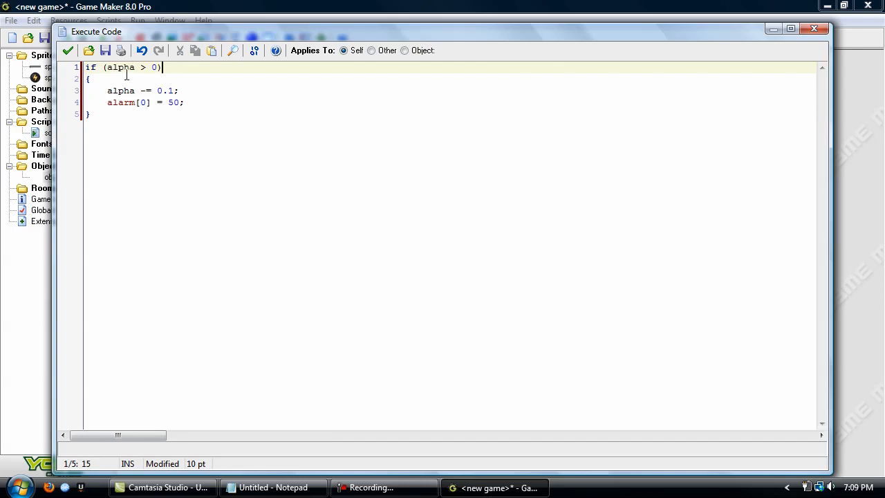
{"action": "mouse_move", "coordinate": [166, 90]}
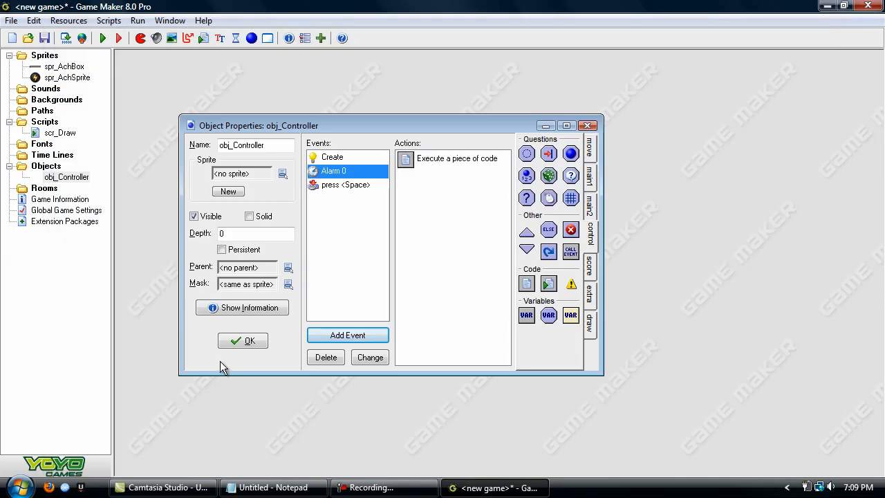
Write the draw code: if space_draw is true, scr_Draw("Achievement unlocked!", spr_AchSprite, 0), and confirm it.
{"action": "left_click", "coordinate": [348, 334]}
{"action": "type", "text": "if"}
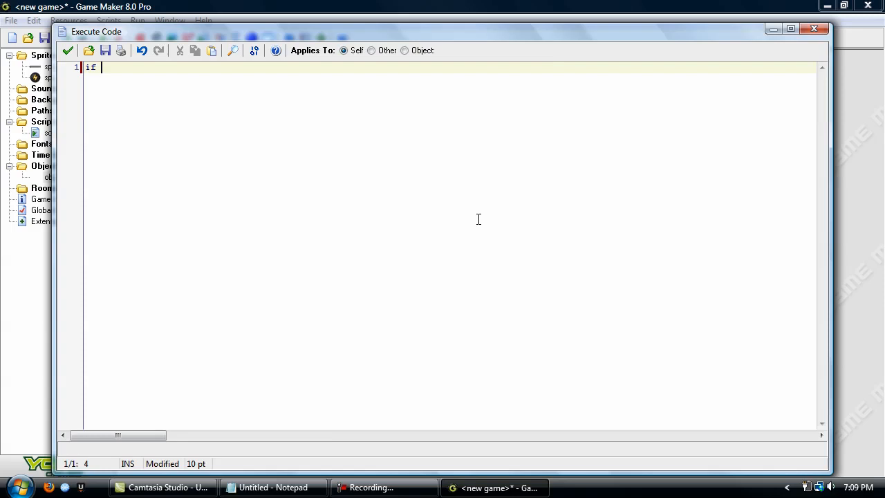
{"action": "type", "text": "(space_draw"}
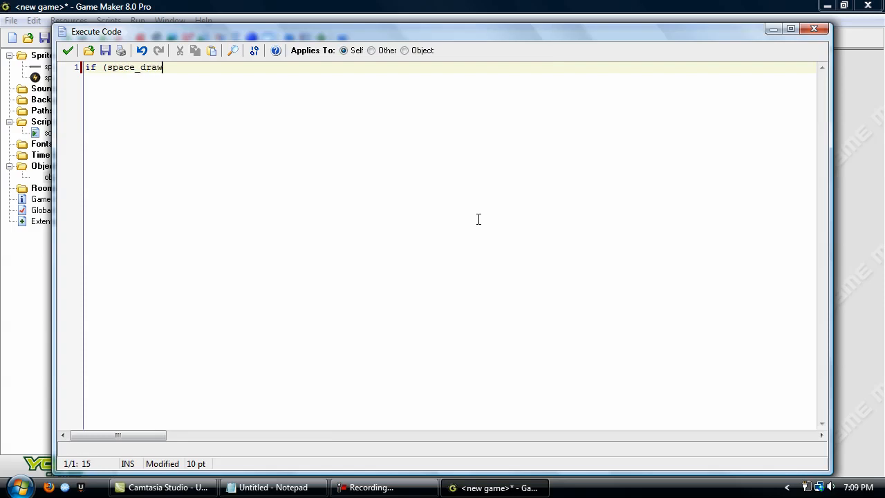
{"action": "type", "text": "= true;"}
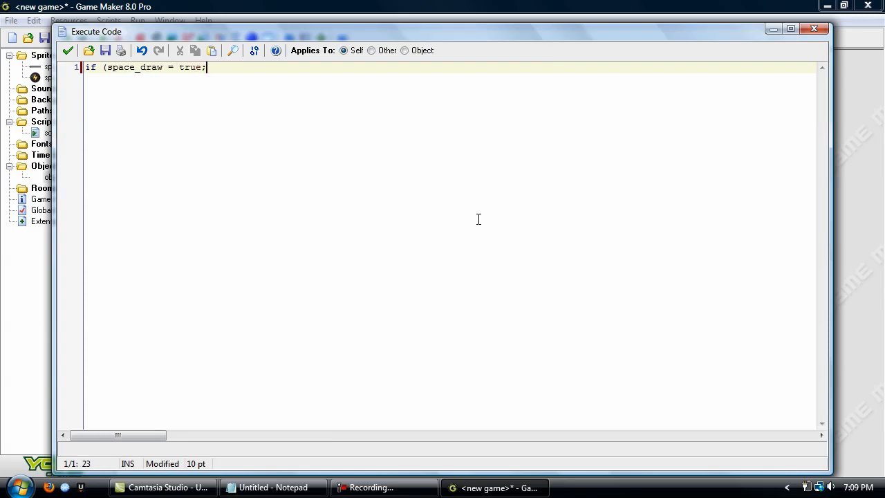
{"action": "type", "text": ")"}
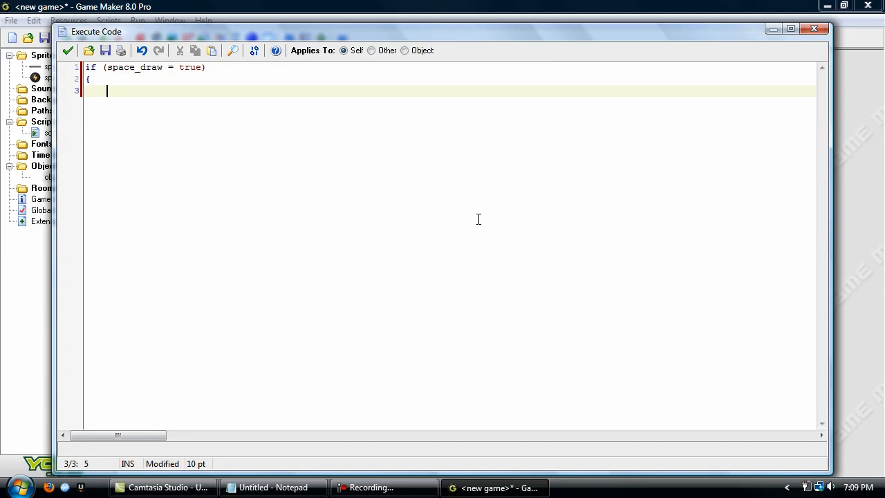
{"action": "type", "text": "scr_Draw("}
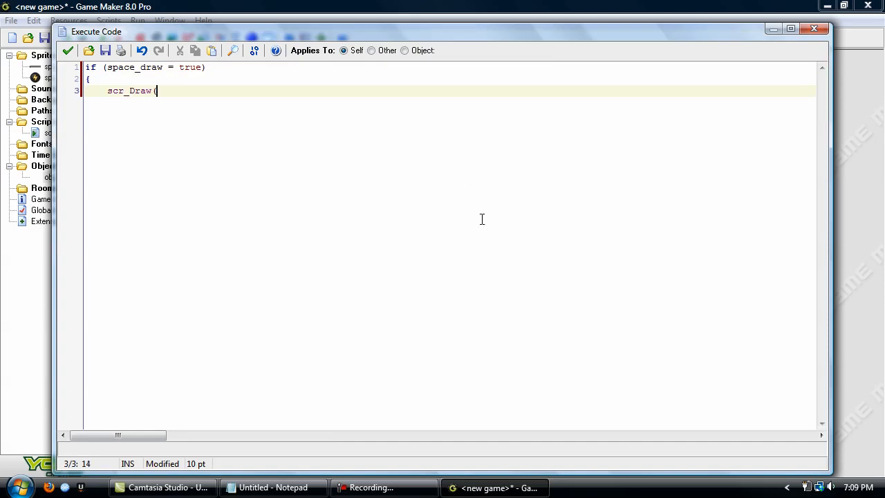
{"action": "type", "text": "\""}
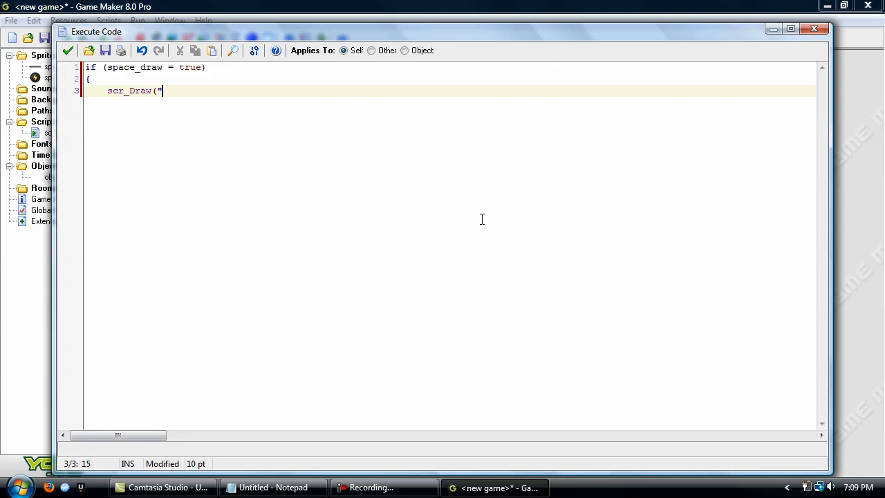
{"action": "type", "text": "Achievement unlocked"}
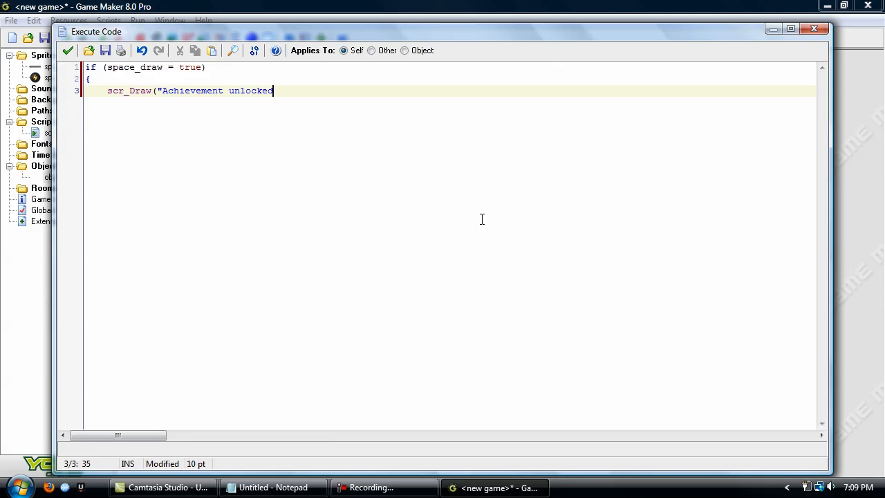
{"action": "type", "text": "!\","}
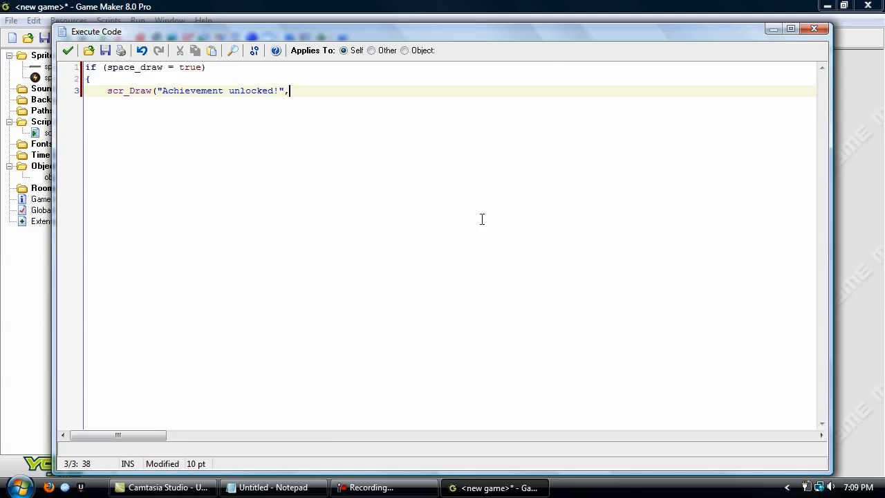
{"action": "type", "text": "spr_"}
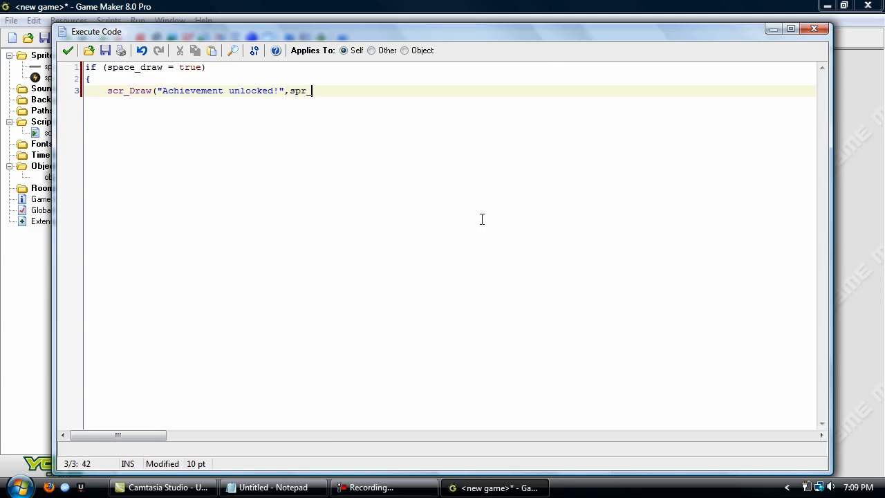
{"action": "type", "text": "AchSprite,"}
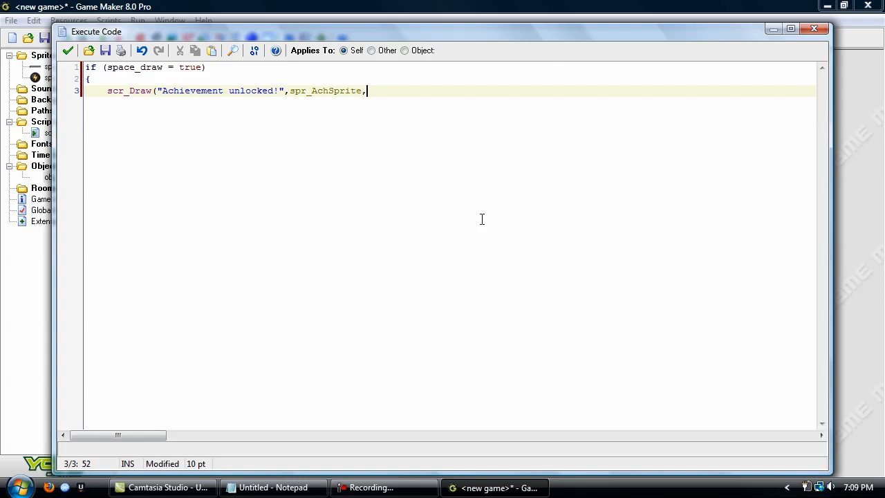
{"action": "type", "text": "0);"}
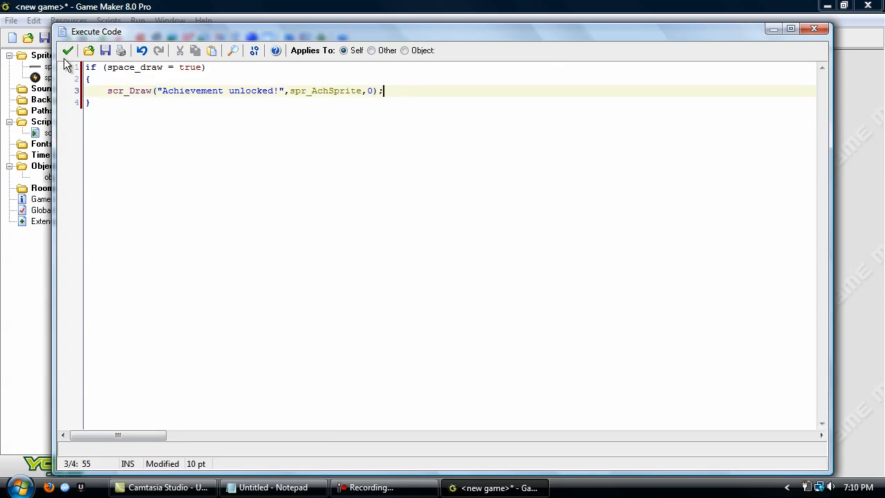
{"action": "left_click", "coordinate": [68, 49]}
{"action": "type", "text": "scr_"}
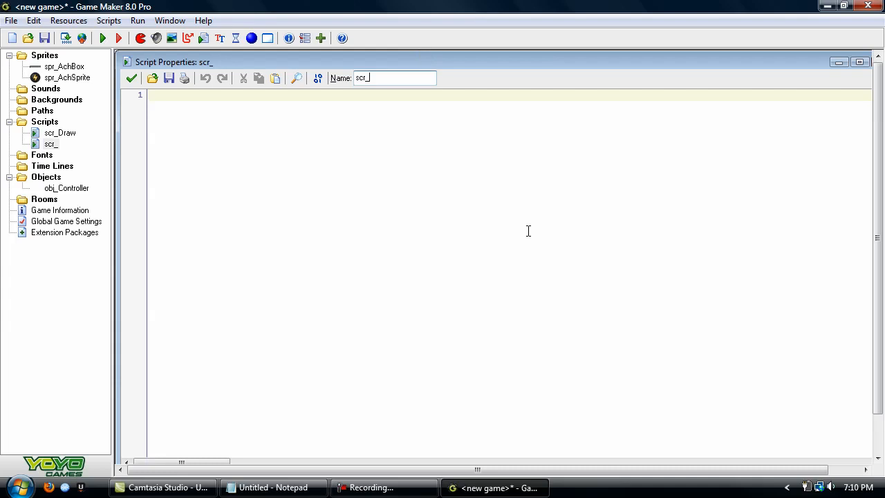
Name the new script scr_AchFalse and give it the line space_draw = false.
{"action": "type", "text": "AchF"}
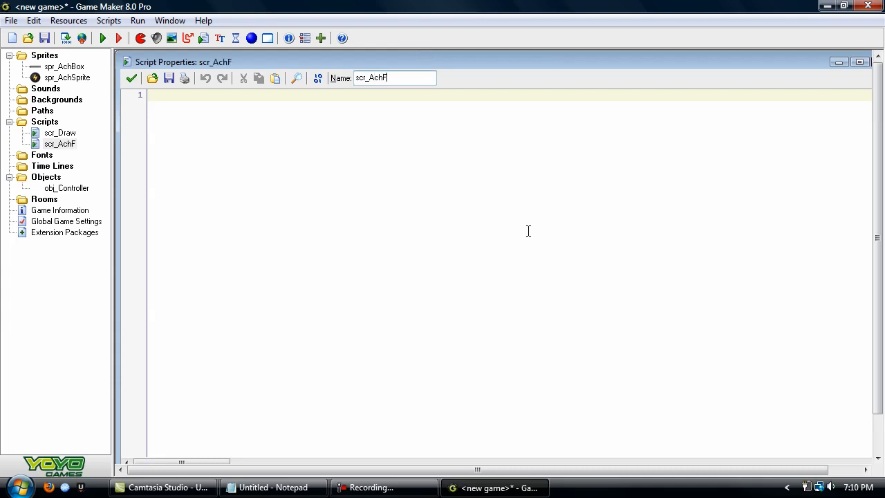
{"action": "type", "text": "alse"}
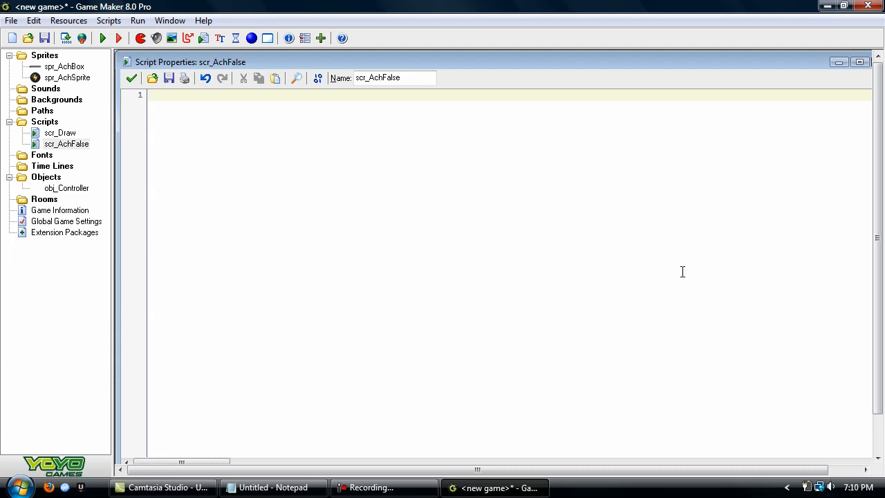
{"action": "type", "text": "spac"}
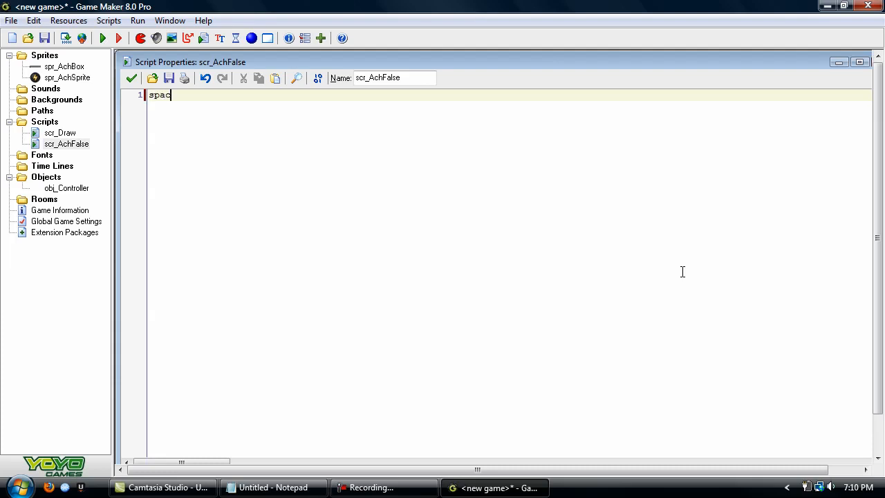
{"action": "type", "text": "e_draw"}
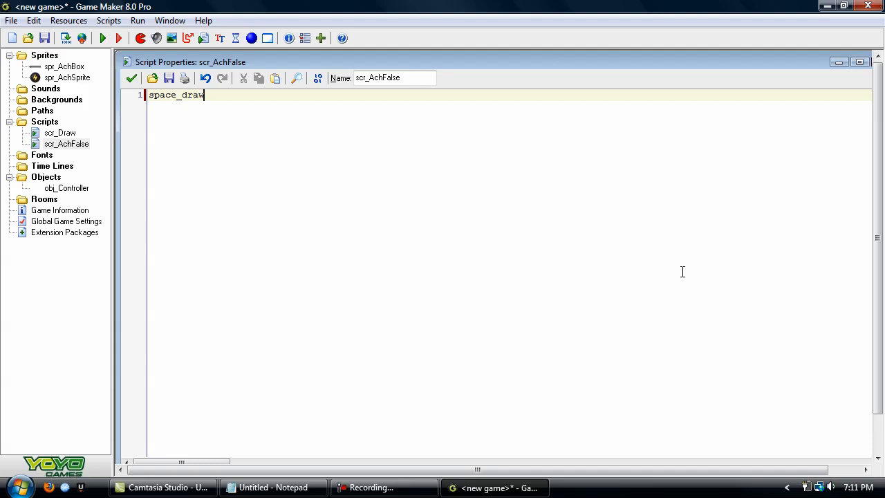
{"action": "type", "text": "= false"}
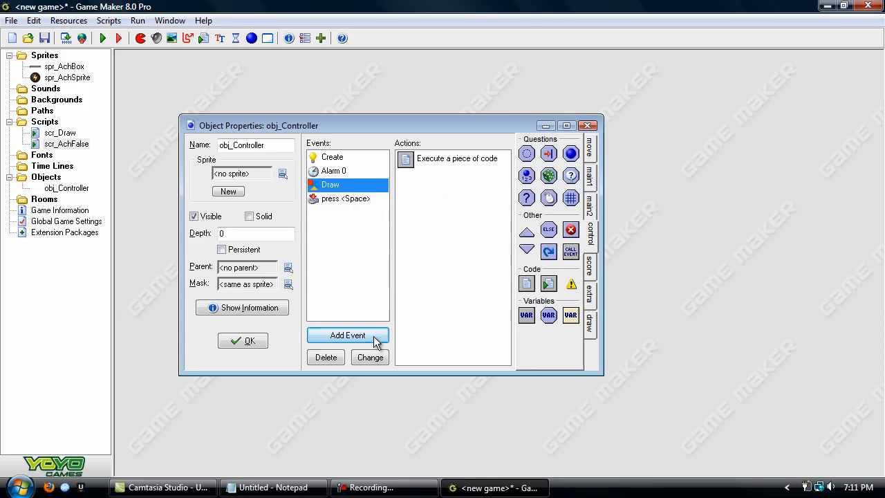
Add an event with code: if (alpha = 0) { scr_AchFalse(); alpha = -1; }.
{"action": "left_click", "coordinate": [348, 336]}
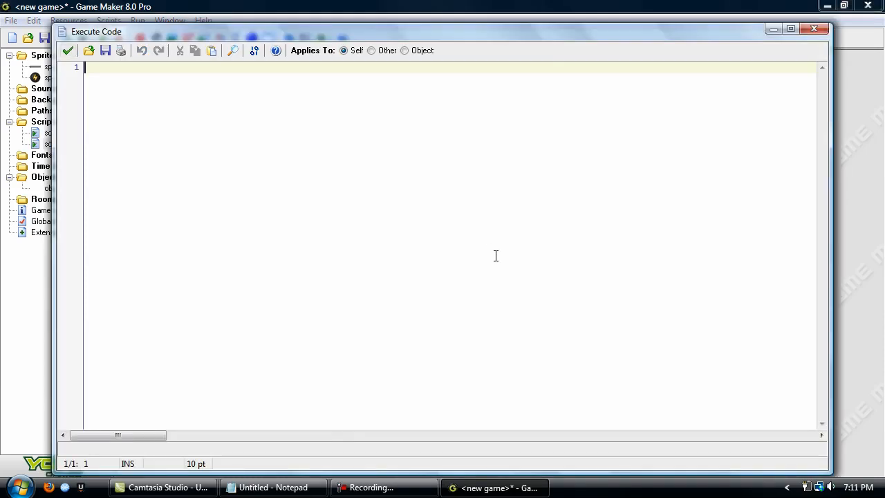
{"action": "type", "text": "if (al"}
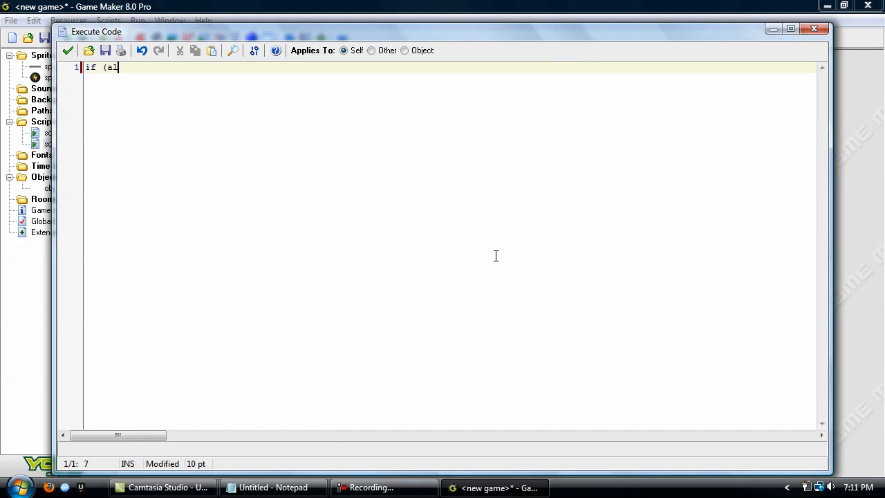
{"action": "type", "text": "pha = 0)"}
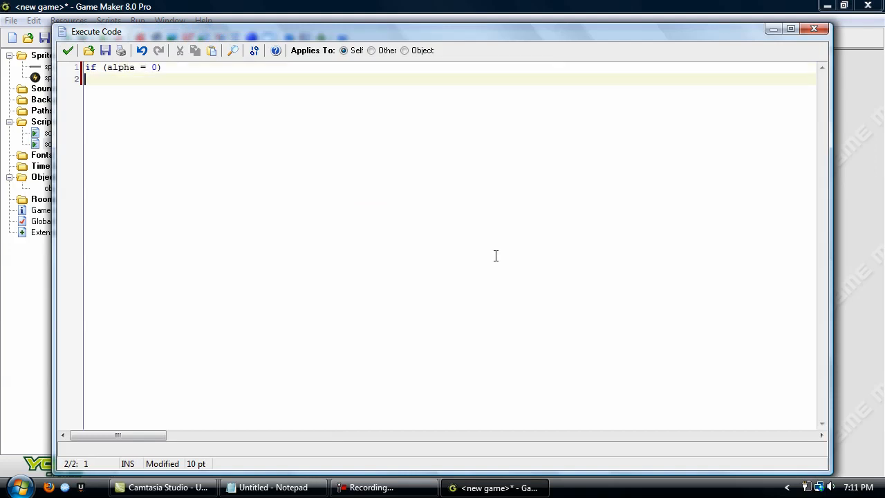
{"action": "type", "text": "{"}
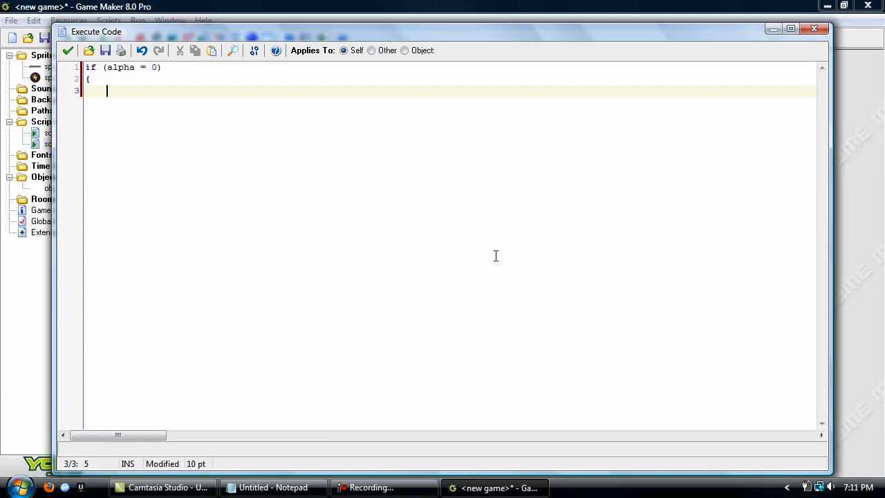
{"action": "type", "text": "scr_ach_F"}
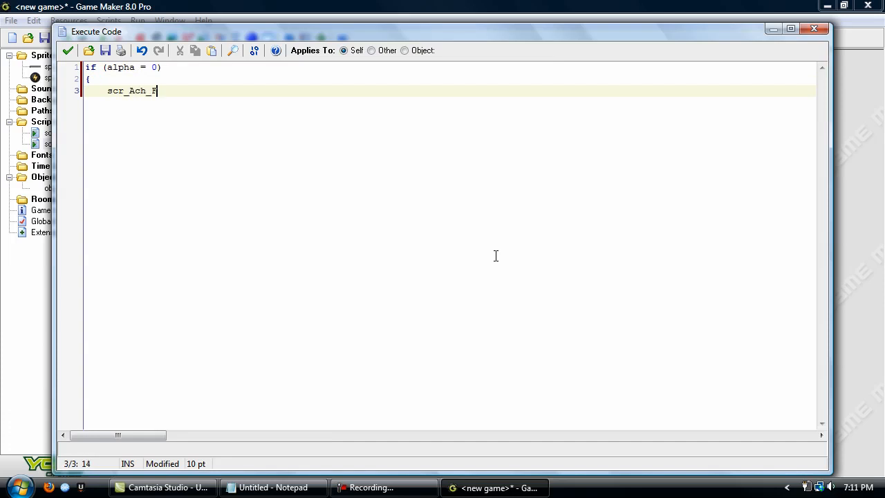
{"action": "key", "text": "BackSpace"}
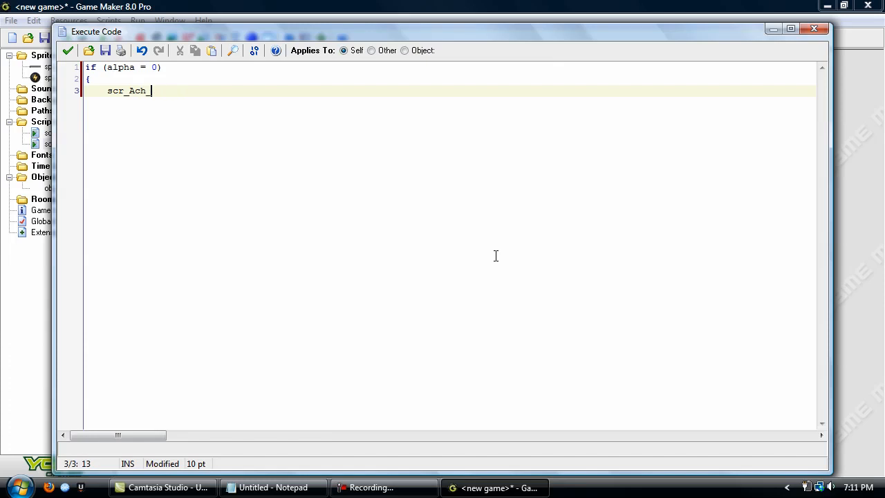
{"action": "type", "text": "False();"}
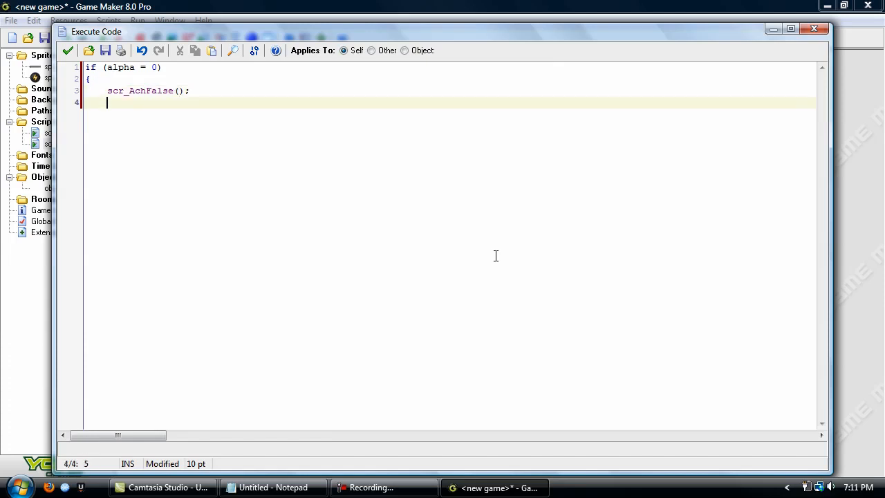
{"action": "type", "text": "alpha = -1;"}
{"action": "type", "text": "}"}
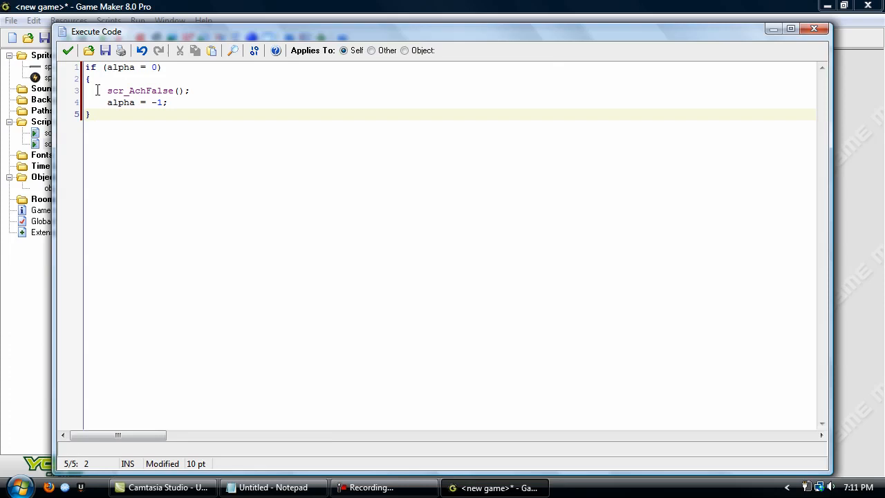
{"action": "double_click", "coordinate": [141, 91]}
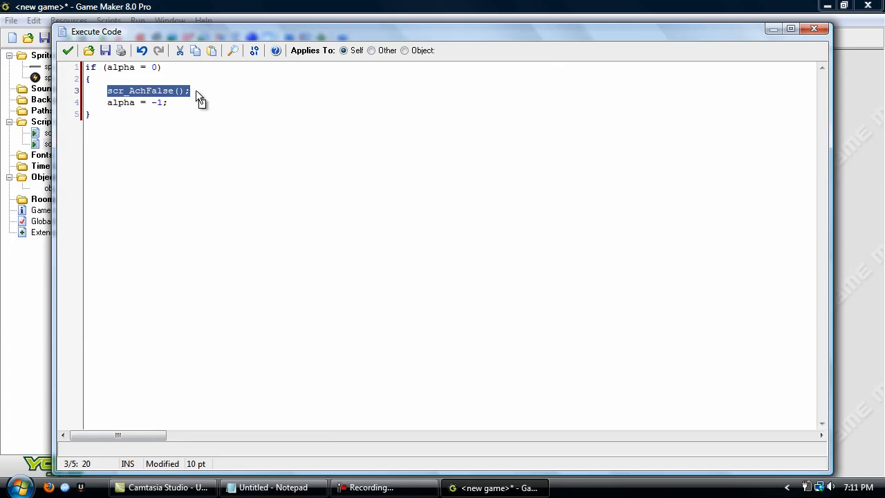
{"action": "left_click", "coordinate": [168, 102]}
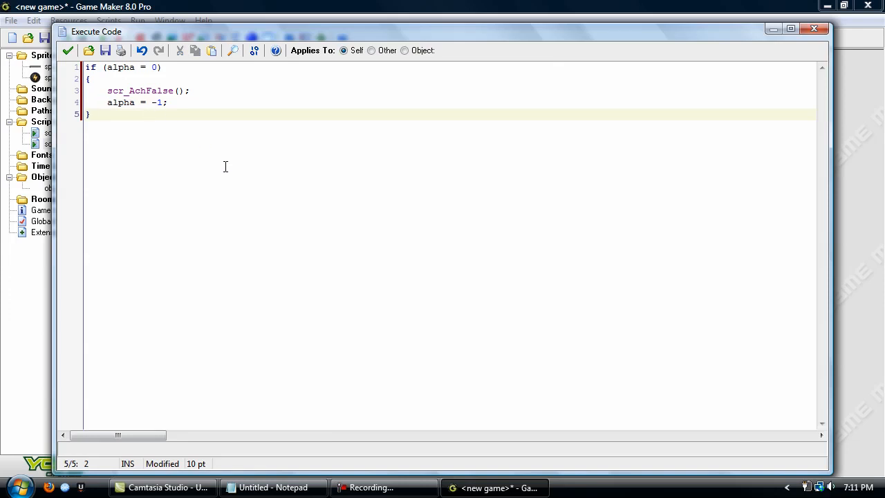
{"action": "mouse_move", "coordinate": [207, 108]}
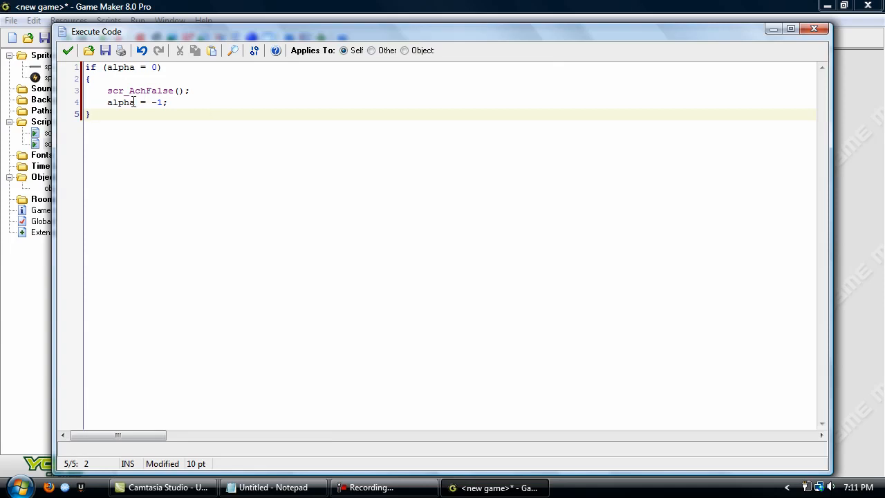
{"action": "mouse_move", "coordinate": [105, 108]}
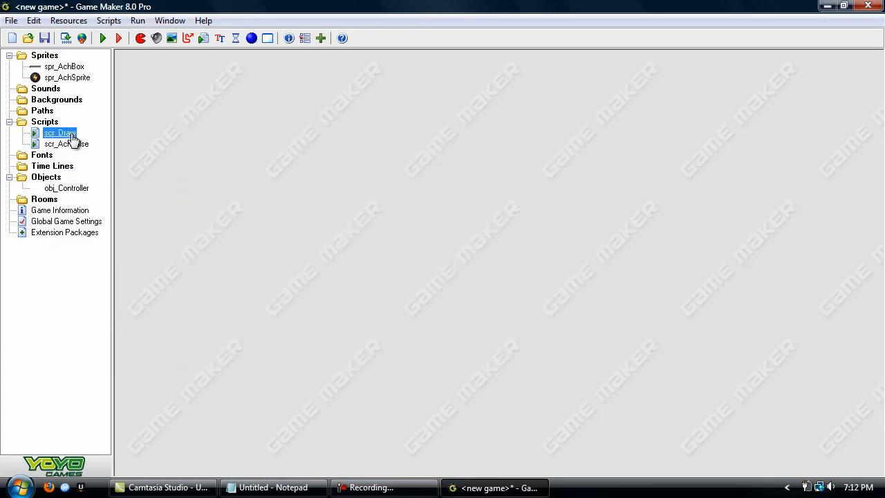
Review scr_Draw unchanged, then confirm room0's layout with the controller object and close it.
{"action": "double_click", "coordinate": [59, 133]}
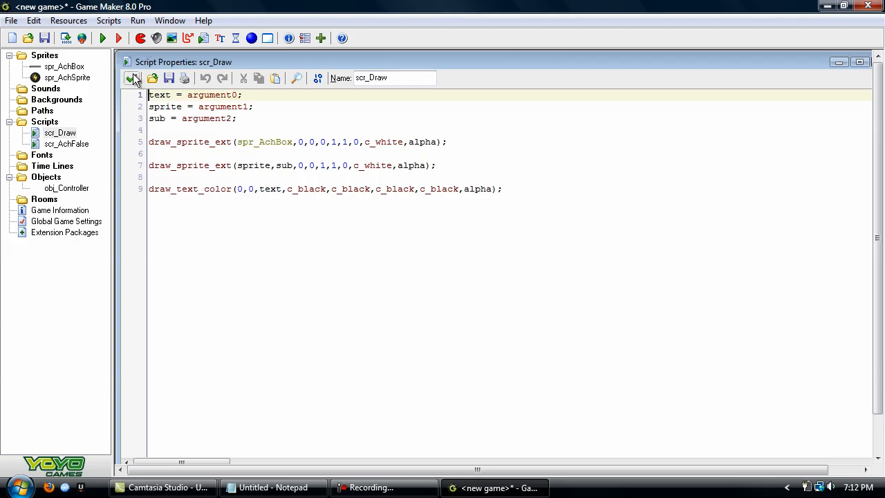
{"action": "mouse_move", "coordinate": [133, 78]}
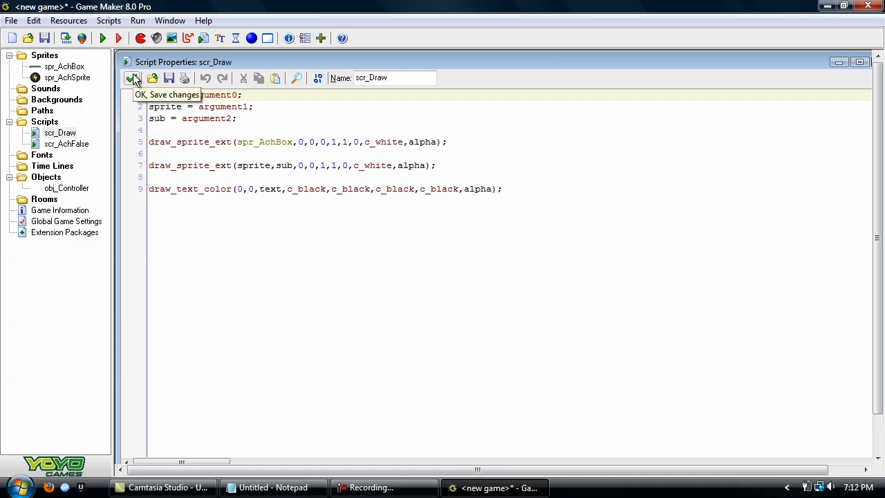
{"action": "left_click", "coordinate": [132, 78]}
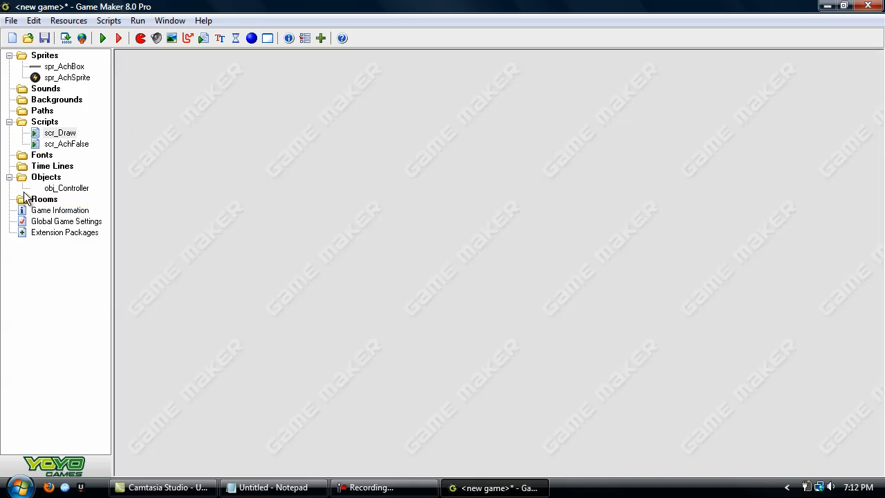
{"action": "double_click", "coordinate": [54, 210]}
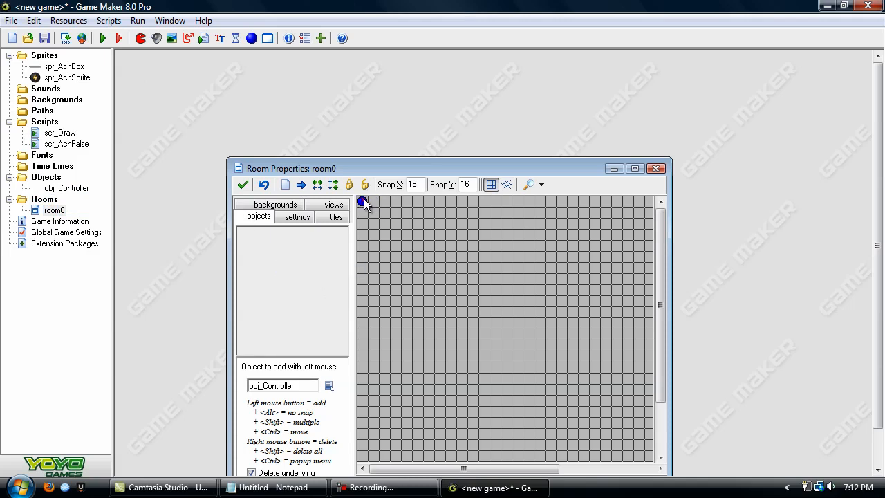
{"action": "left_click", "coordinate": [655, 169]}
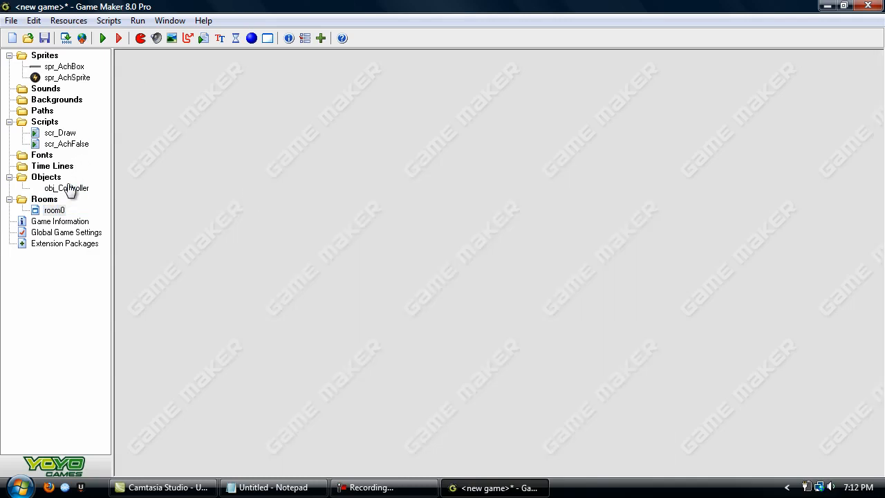
Tick Persistent in obj_Controller's properties so it survives room changes.
{"action": "double_click", "coordinate": [66, 188]}
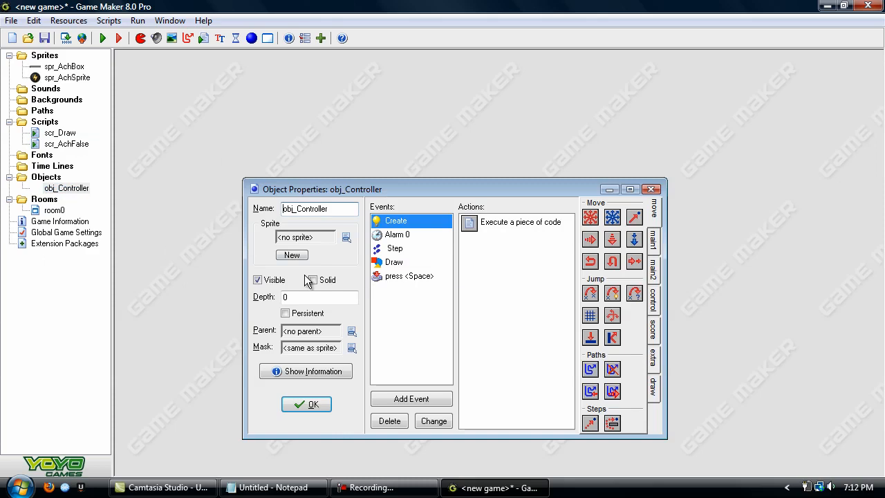
{"action": "mouse_move", "coordinate": [196, 395]}
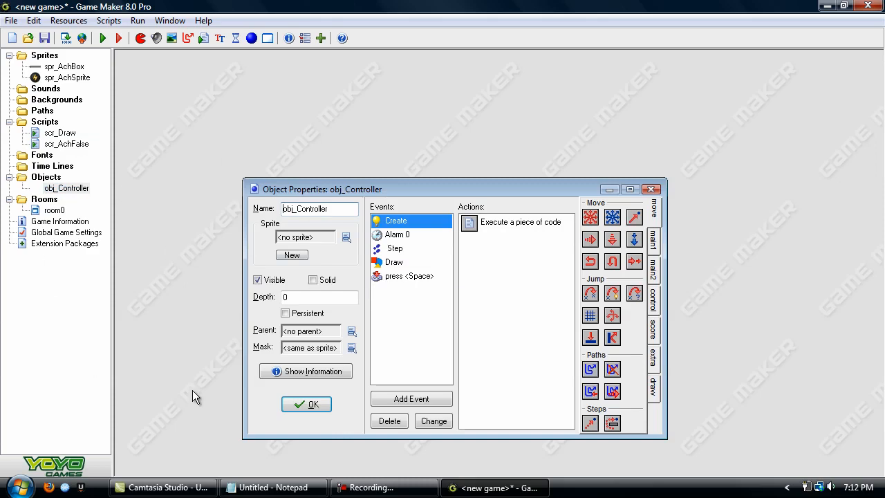
{"action": "triple_click", "coordinate": [320, 207]}
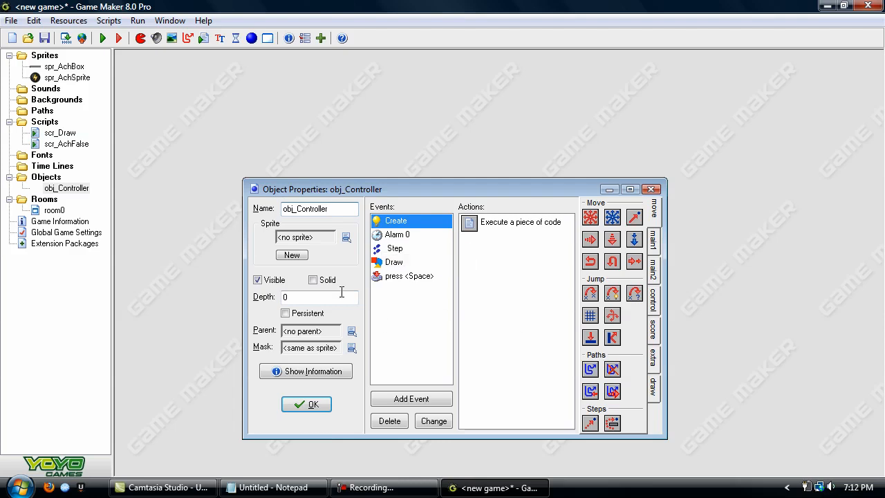
{"action": "mouse_move", "coordinate": [319, 296]}
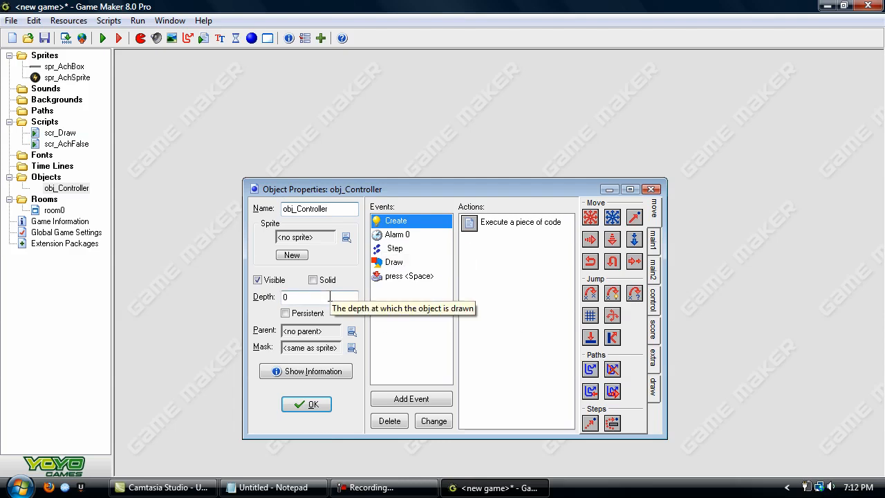
{"action": "mouse_move", "coordinate": [454, 351]}
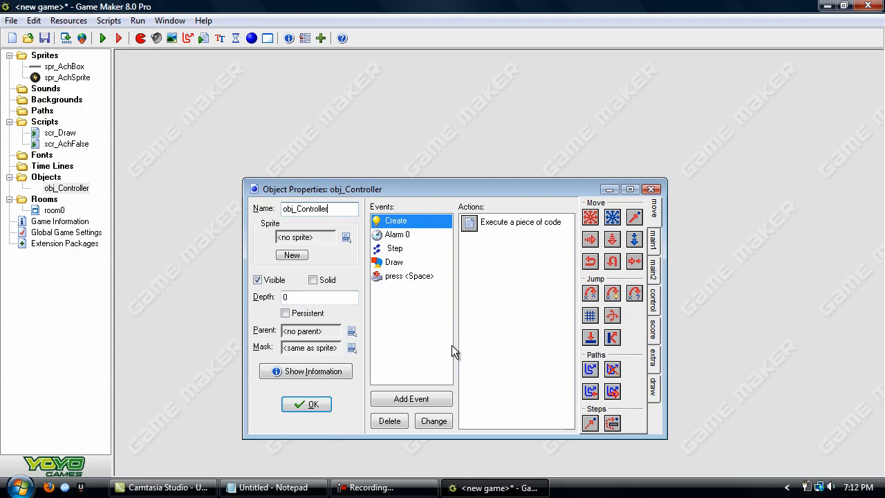
{"action": "mouse_move", "coordinate": [360, 270]}
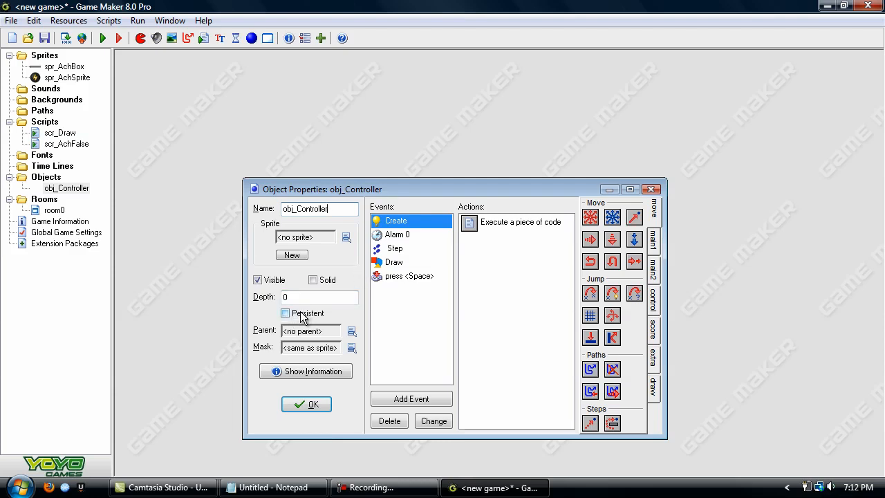
{"action": "left_click", "coordinate": [307, 404]}
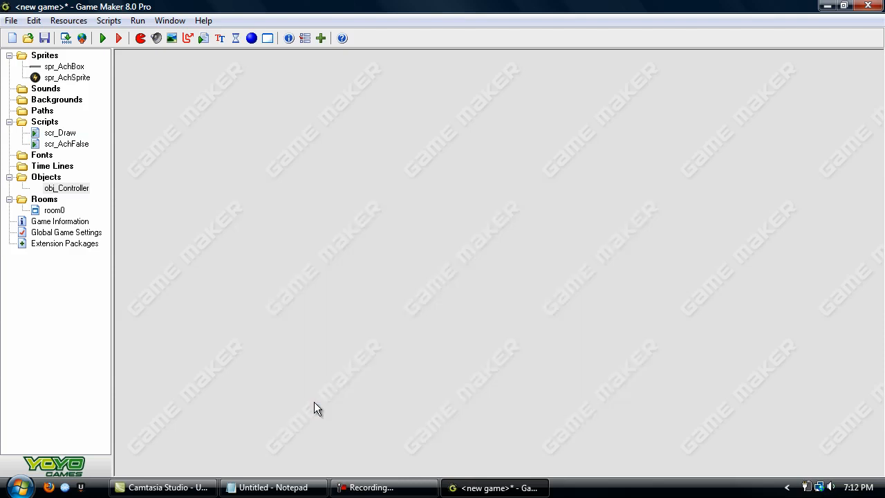
{"action": "left_click", "coordinate": [102, 39]}
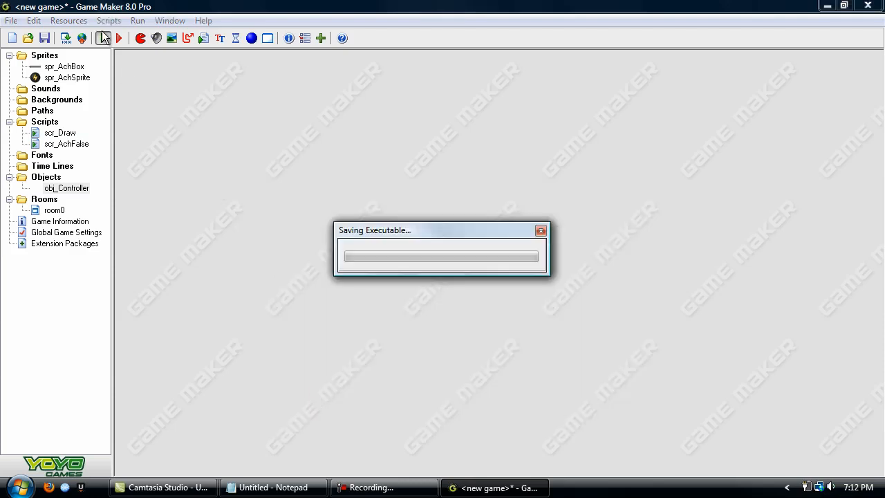
{"action": "mouse_move", "coordinate": [675, 116]}
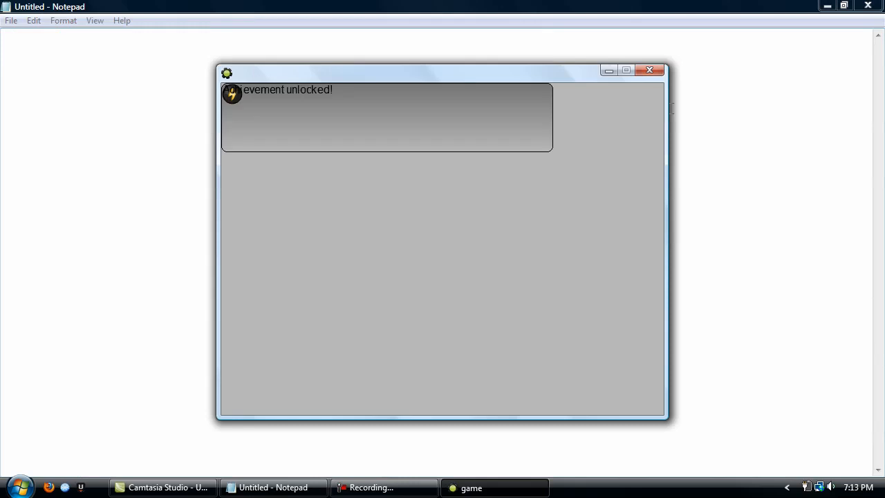
{"action": "mouse_move", "coordinate": [357, 172]}
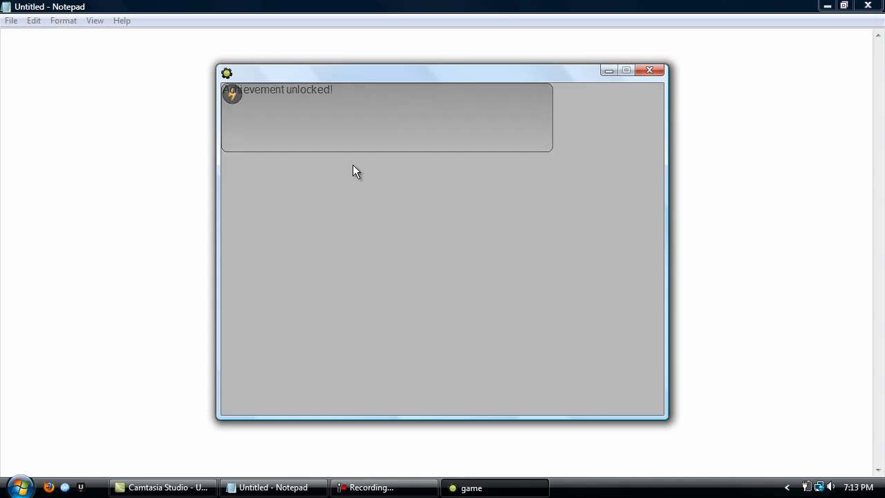
{"action": "mouse_move", "coordinate": [475, 163]}
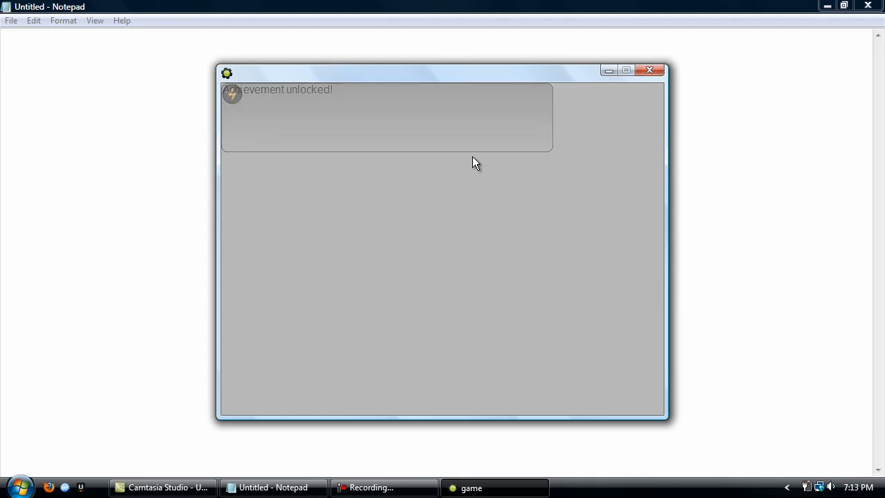
{"action": "left_click", "coordinate": [493, 486]}
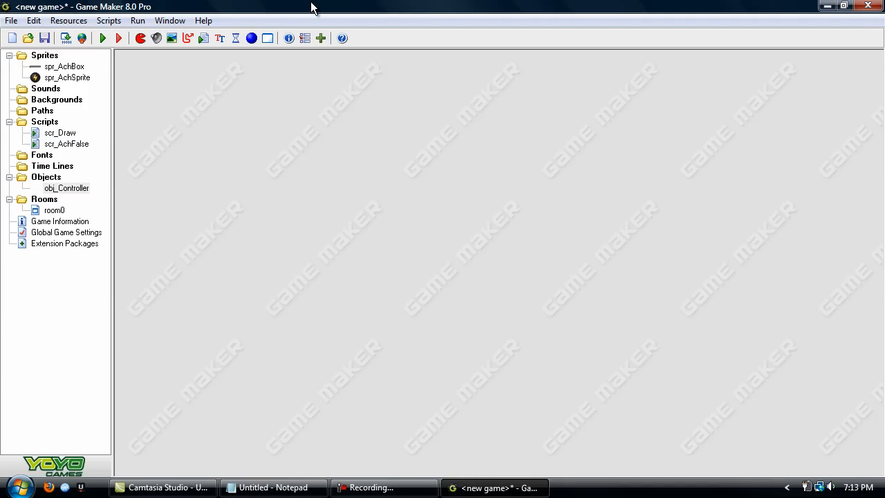
{"action": "mouse_move", "coordinate": [160, 135]}
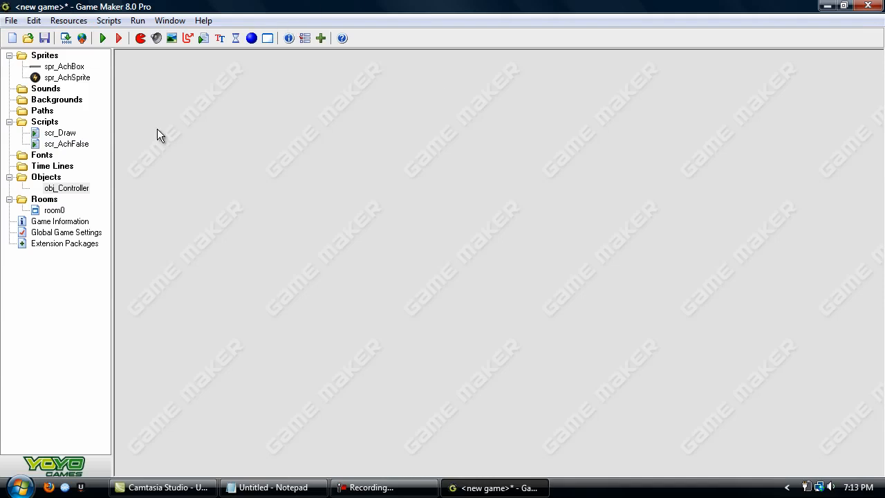
Reopen obj_Controller, inspect its events and start another test run.
{"action": "double_click", "coordinate": [66, 188]}
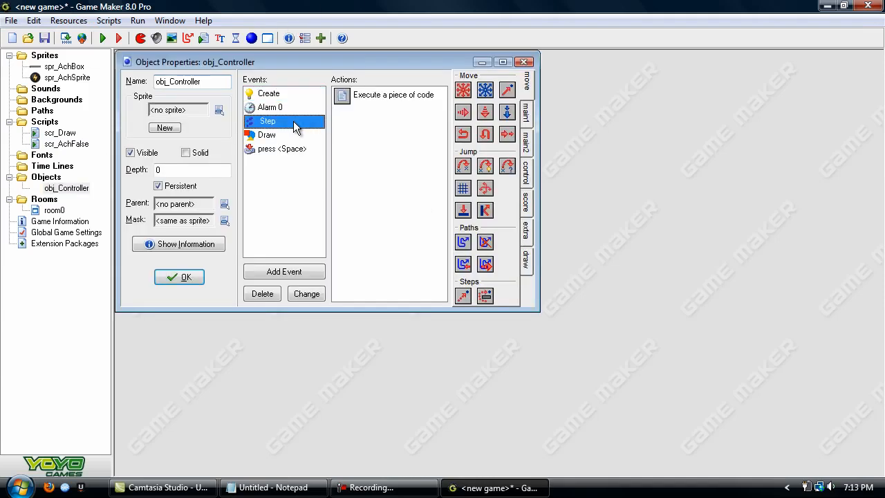
{"action": "double_click", "coordinate": [393, 94]}
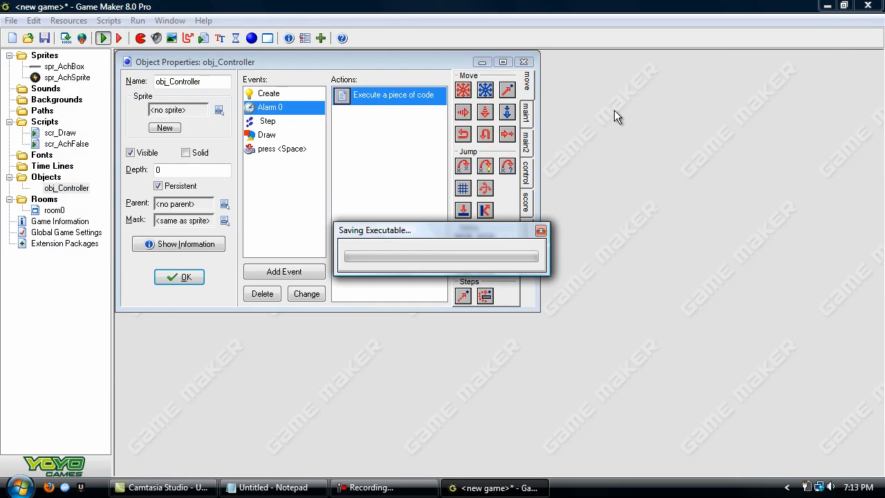
{"action": "left_click", "coordinate": [270, 486]}
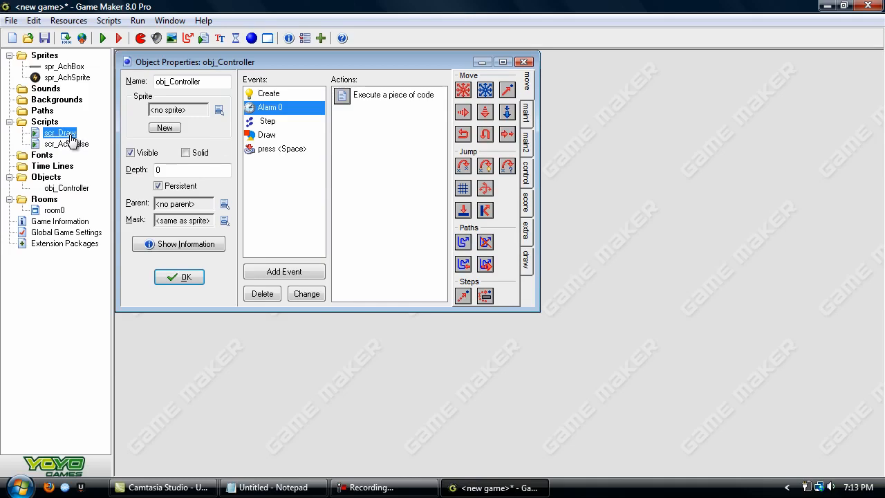
In scr_Draw set the icon's y to 16 and the text position to 32,16, then run the game.
{"action": "double_click", "coordinate": [61, 133]}
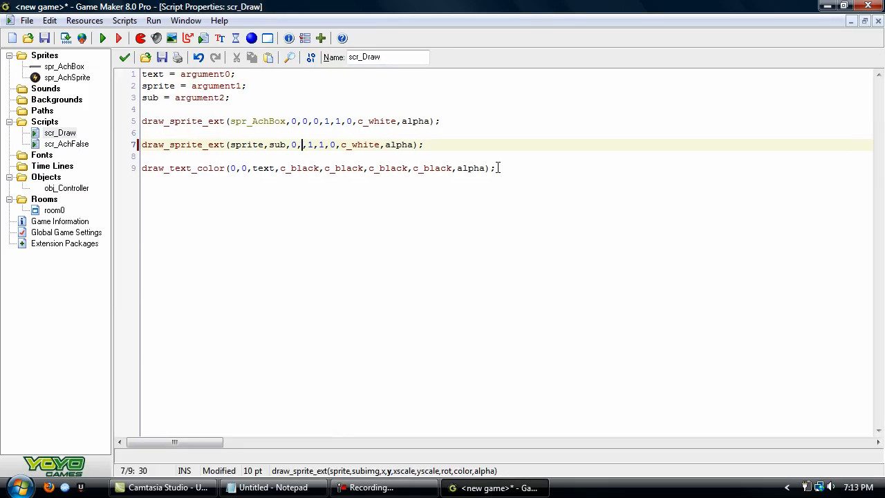
{"action": "type", "text": "16"}
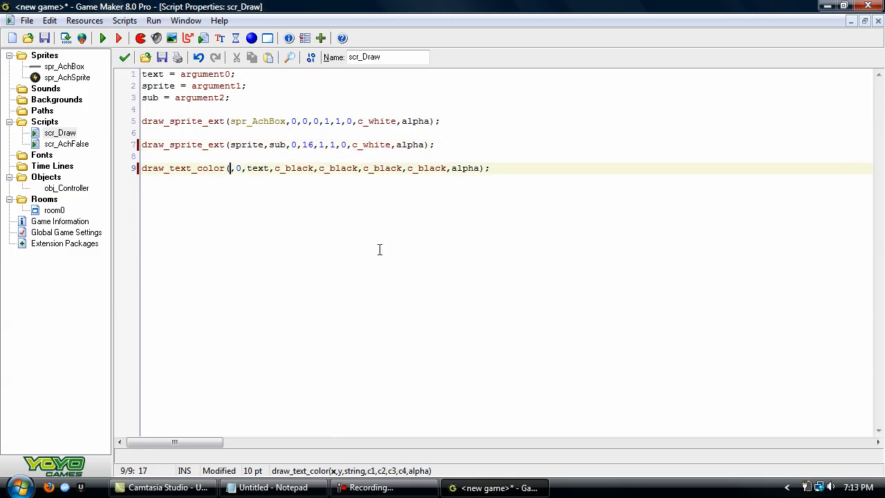
{"action": "type", "text": "32"}
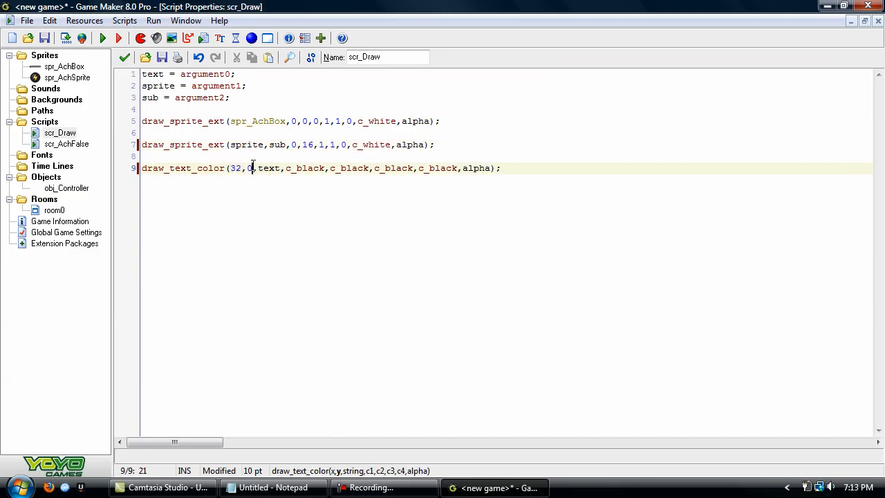
{"action": "type", "text": "16"}
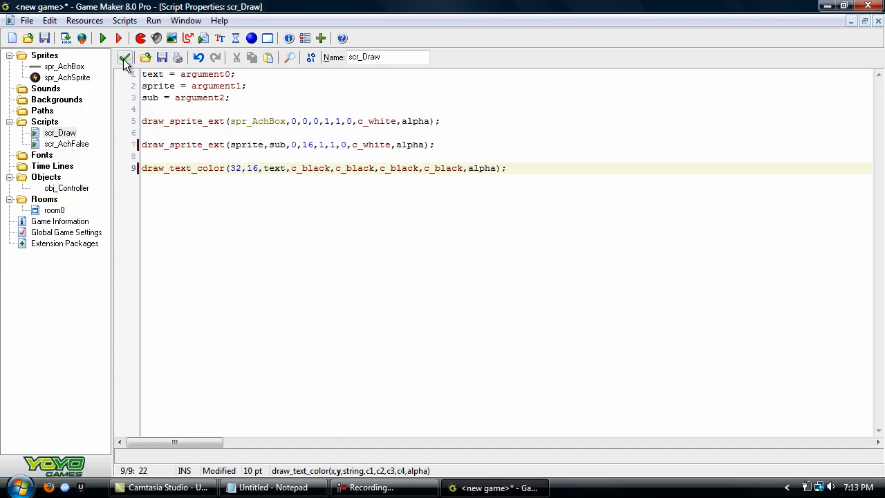
{"action": "left_click", "coordinate": [124, 59]}
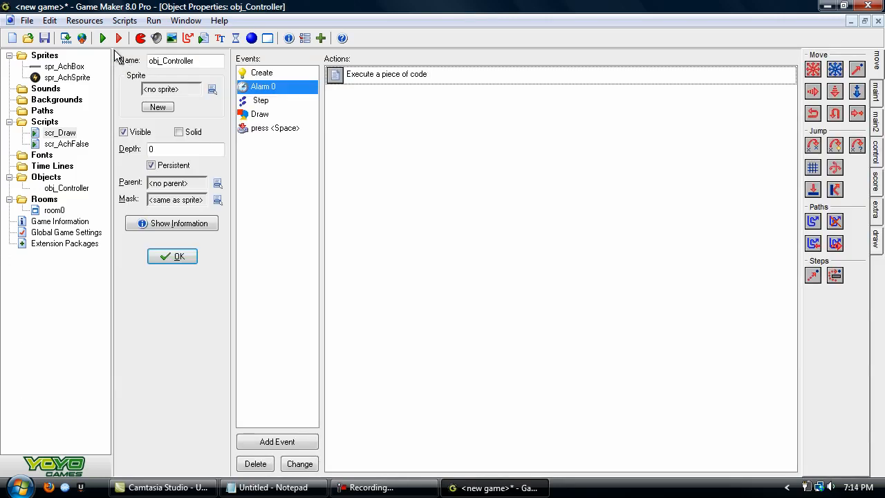
{"action": "left_click", "coordinate": [103, 38]}
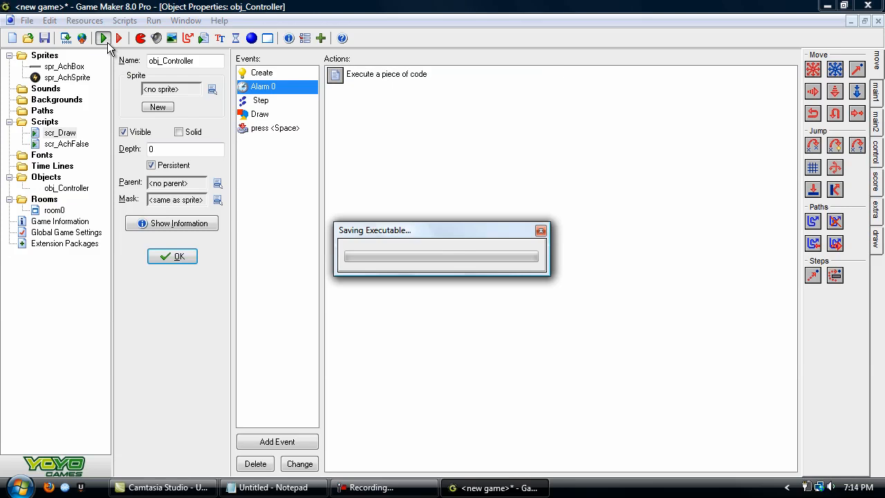
Close the running game and bring up spr_AchBox's sprite properties.
{"action": "left_click", "coordinate": [269, 487]}
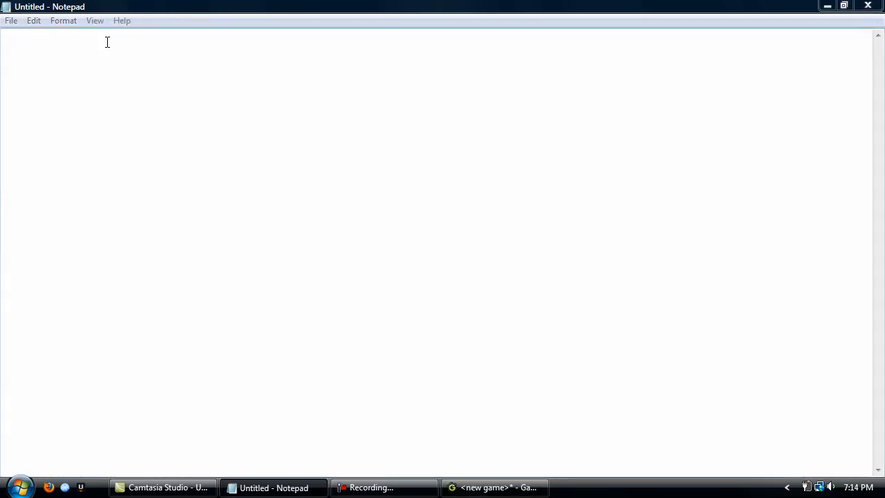
{"action": "left_click", "coordinate": [493, 487]}
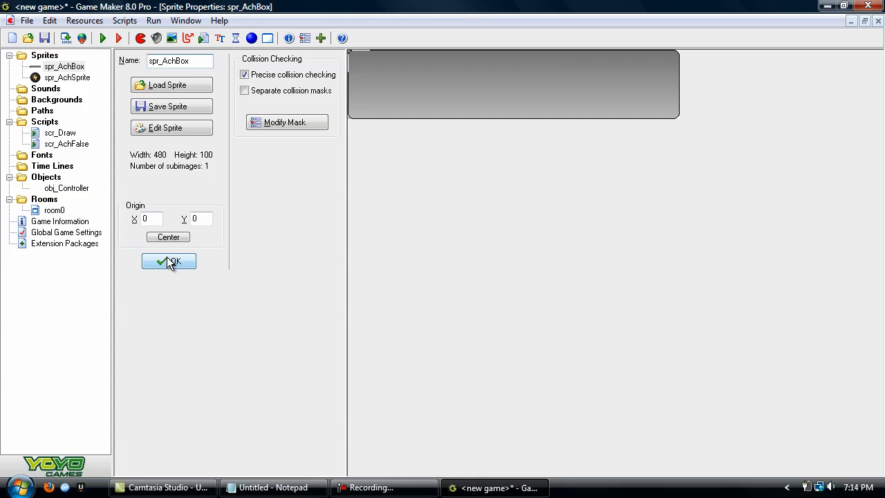
Confirm spr_AchBox and collapse the Sprites folder in the resource tree.
{"action": "left_click", "coordinate": [169, 262]}
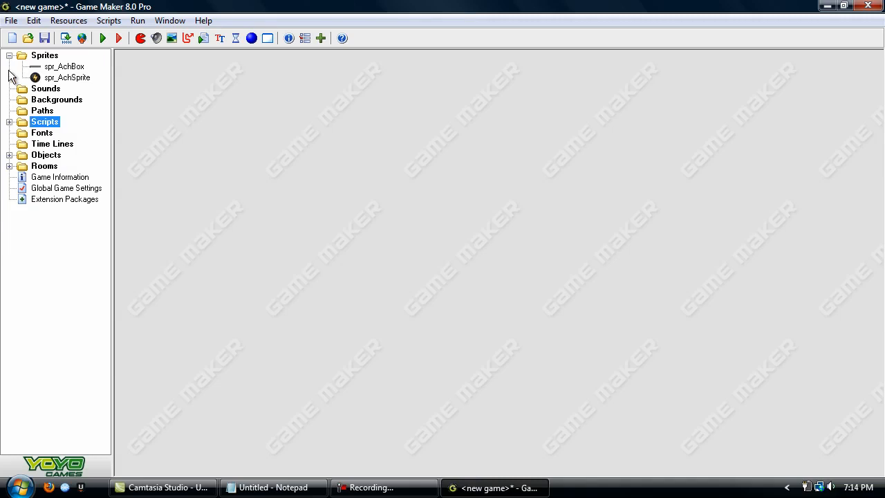
{"action": "left_click", "coordinate": [9, 55]}
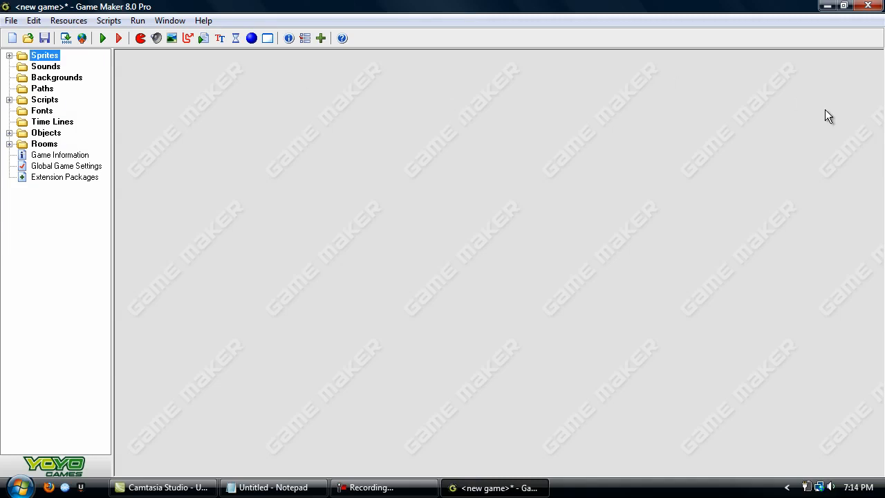